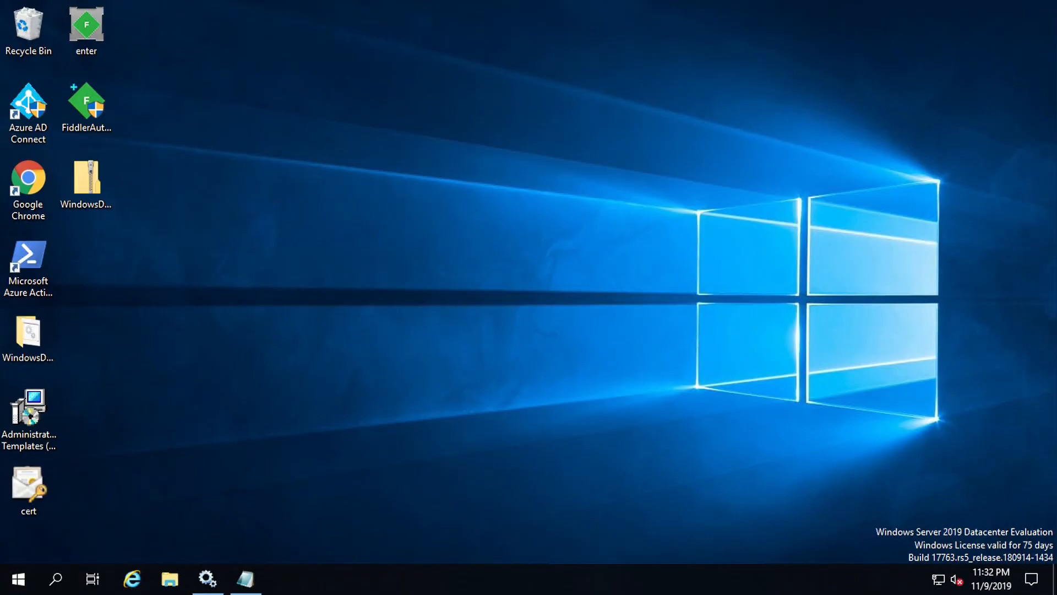
mouse_move(199, 252)
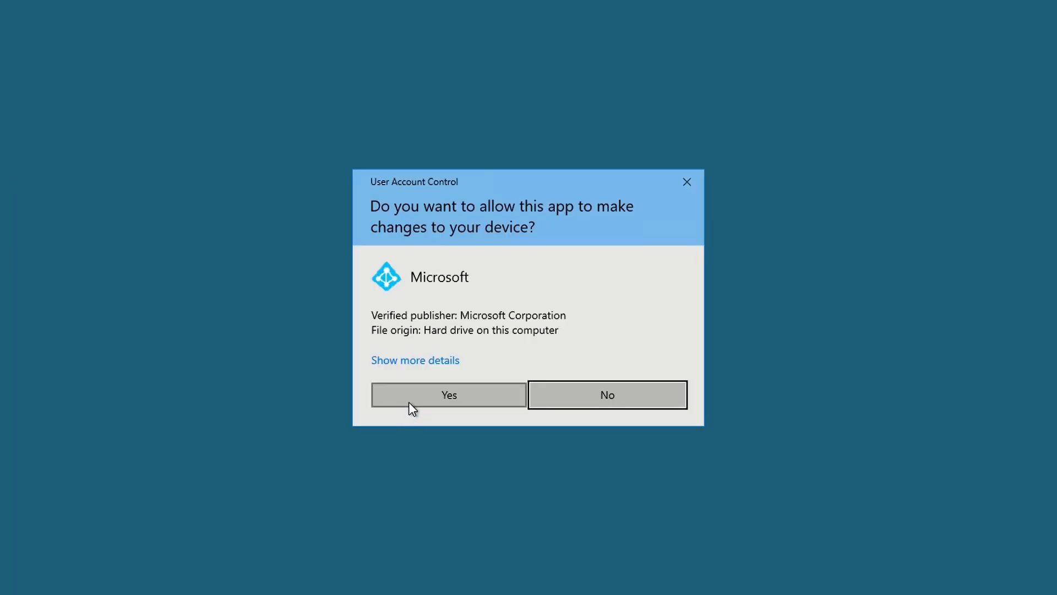
Approve the User Account Control prompt so the Azure AD Connect wizard opens at Welcome.
click(449, 394)
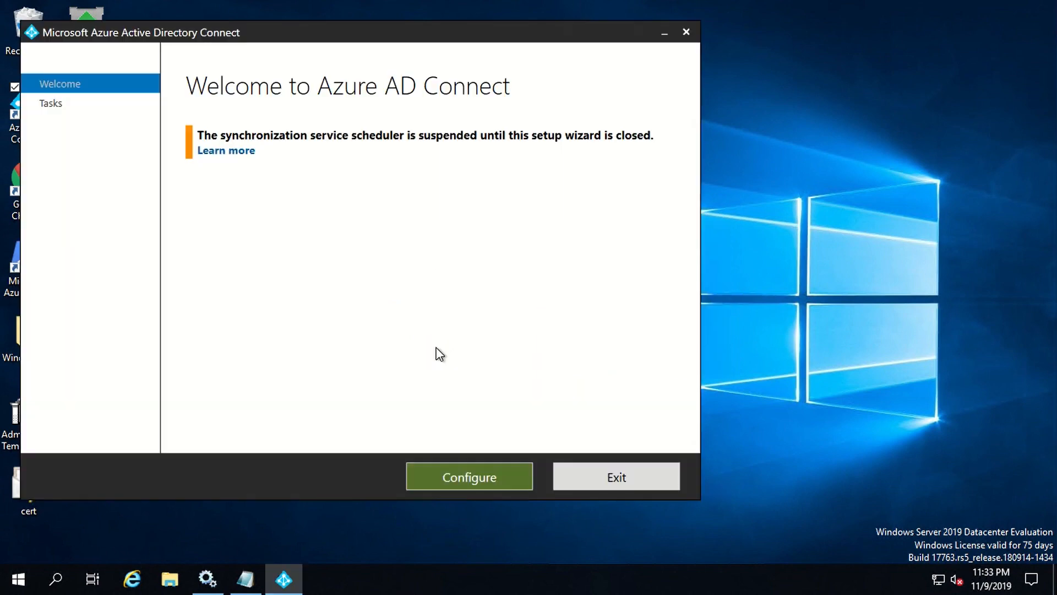
View the current sync configuration, confirm password writeback is Enabled, and return to Additional tasks.
click(469, 476)
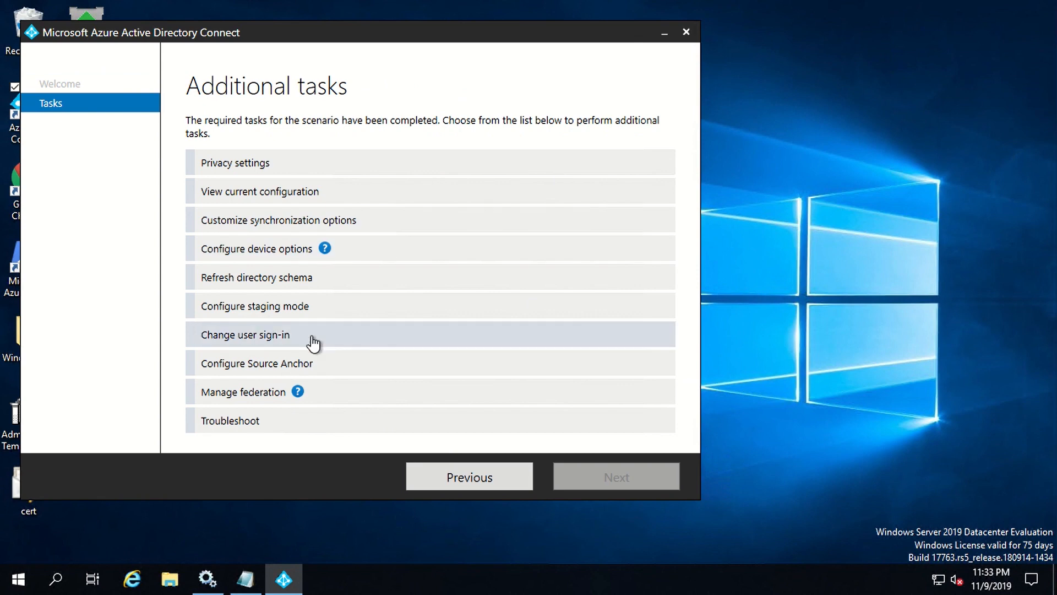
mouse_move(205, 222)
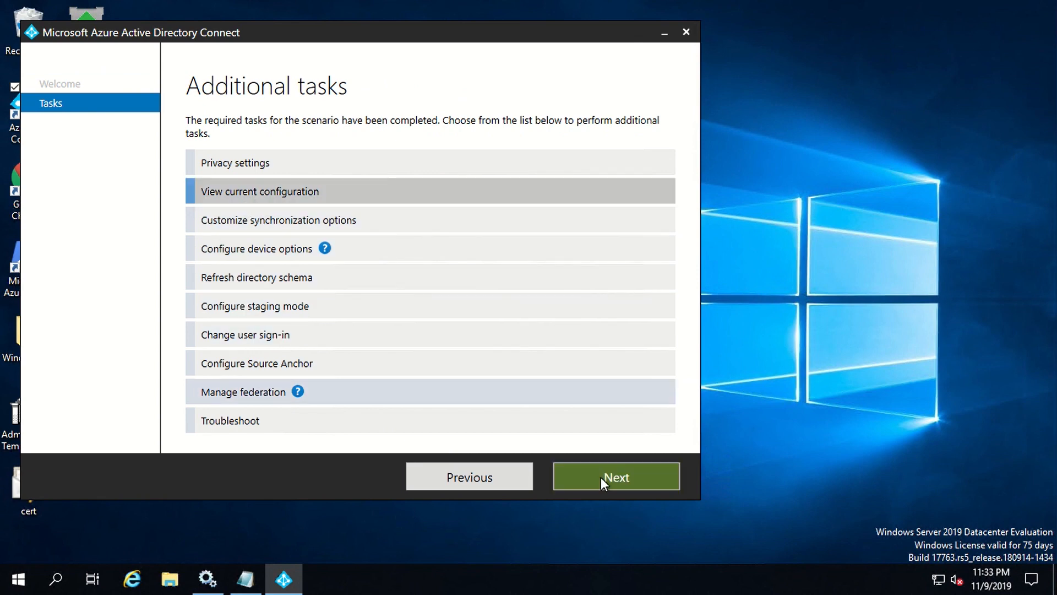
click(614, 476)
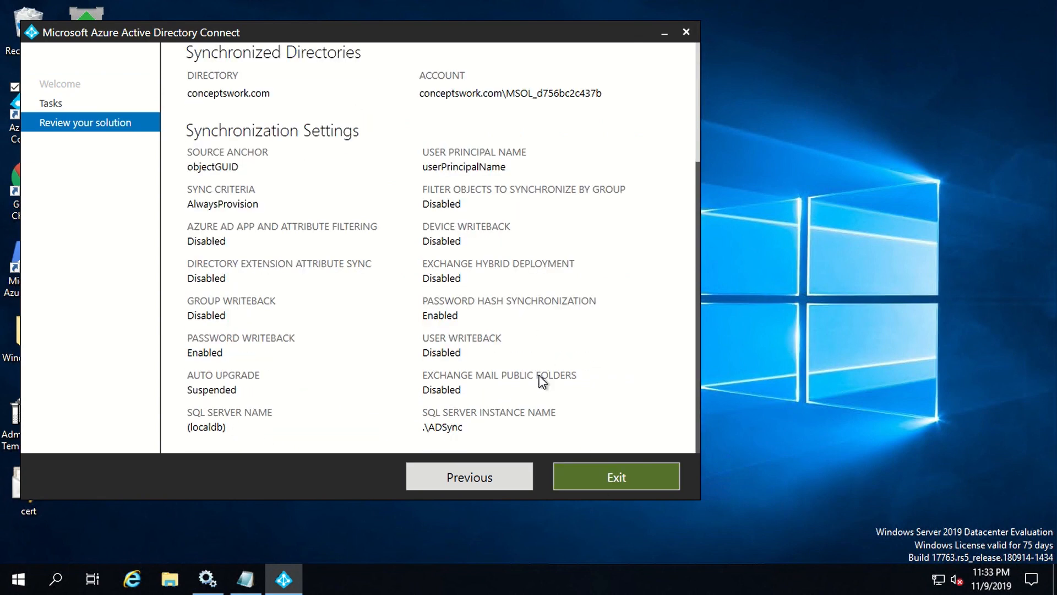
mouse_move(390, 419)
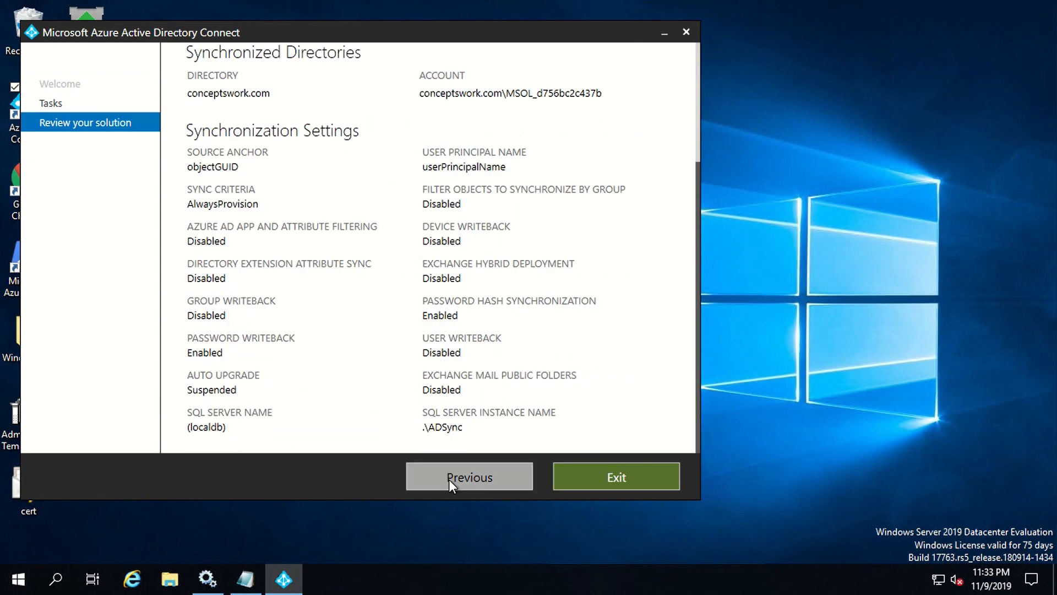
click(469, 477)
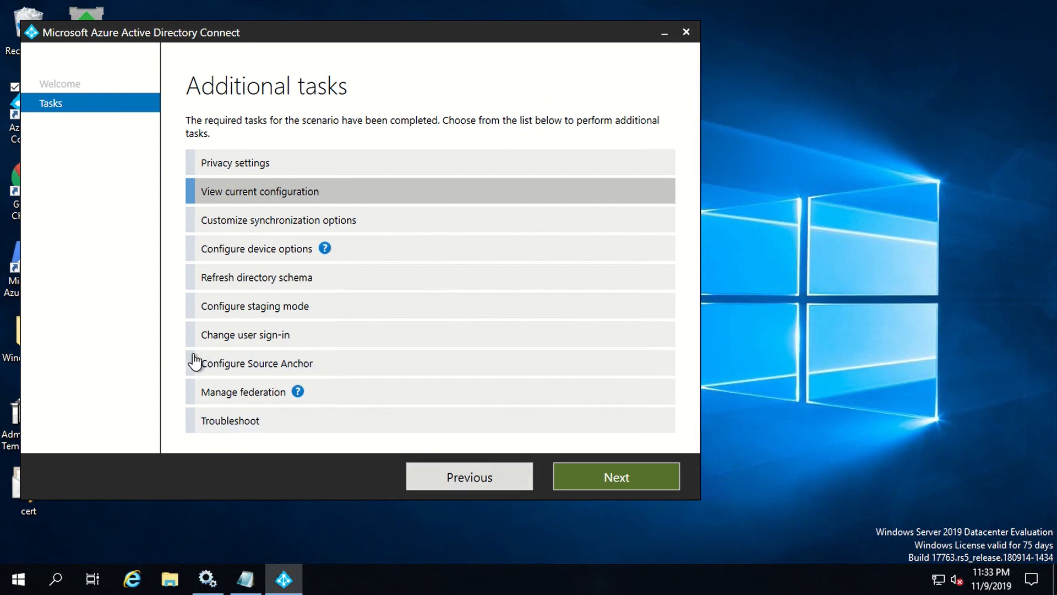
Customize sync options, keeping conceptswork.com, all domains and OUs, and password writeback checked.
click(277, 220)
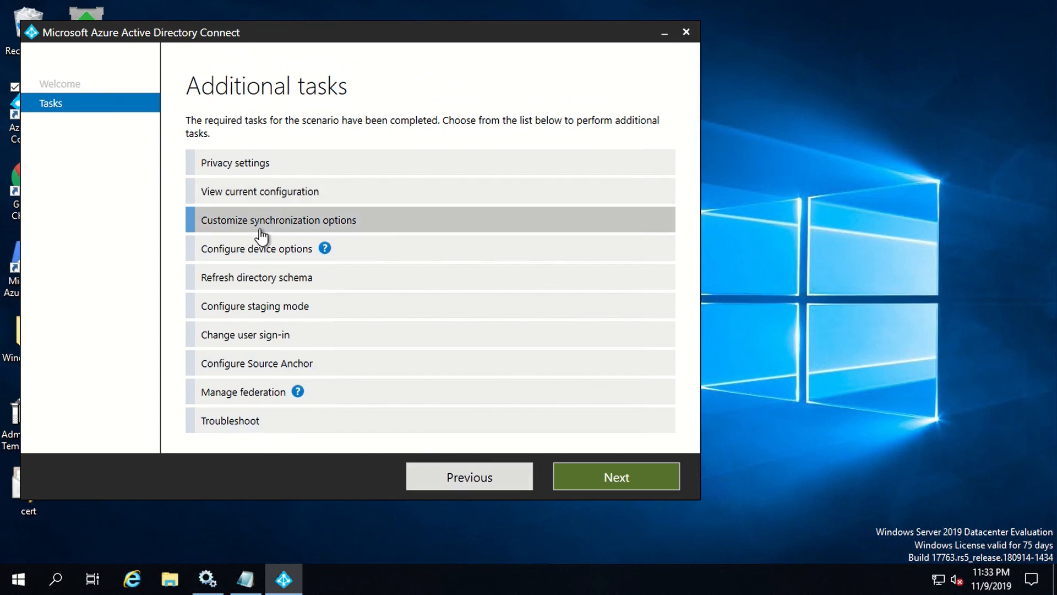
mouse_move(615, 477)
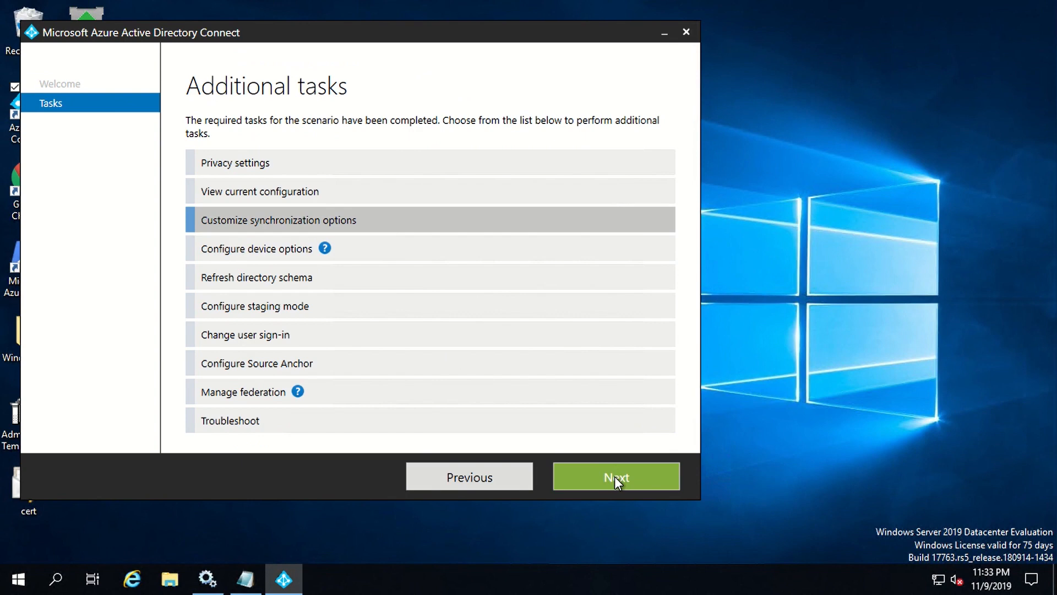
click(615, 476)
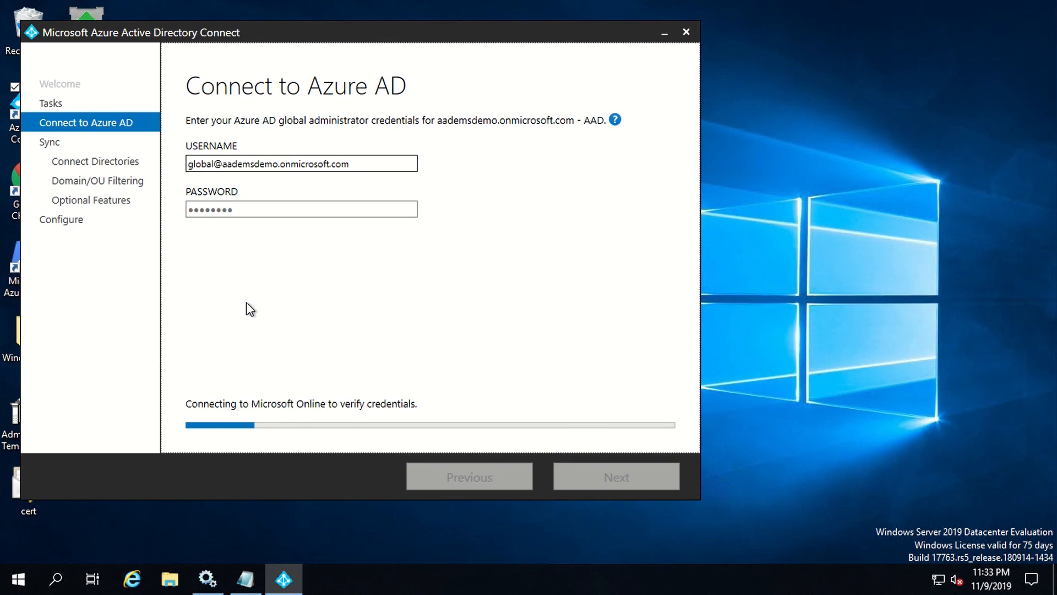
mouse_move(78, 234)
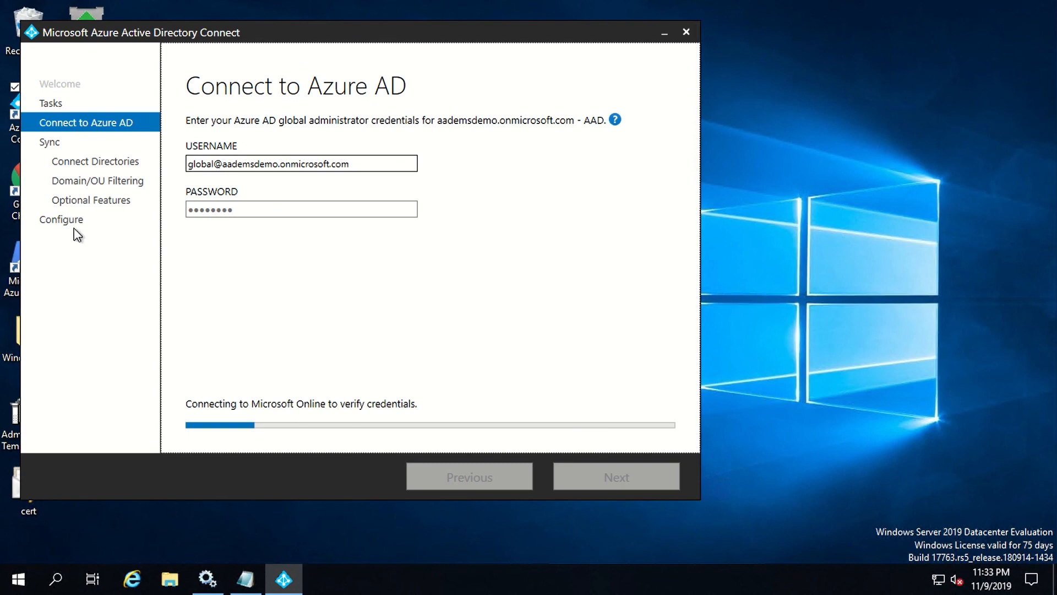
mouse_move(94, 216)
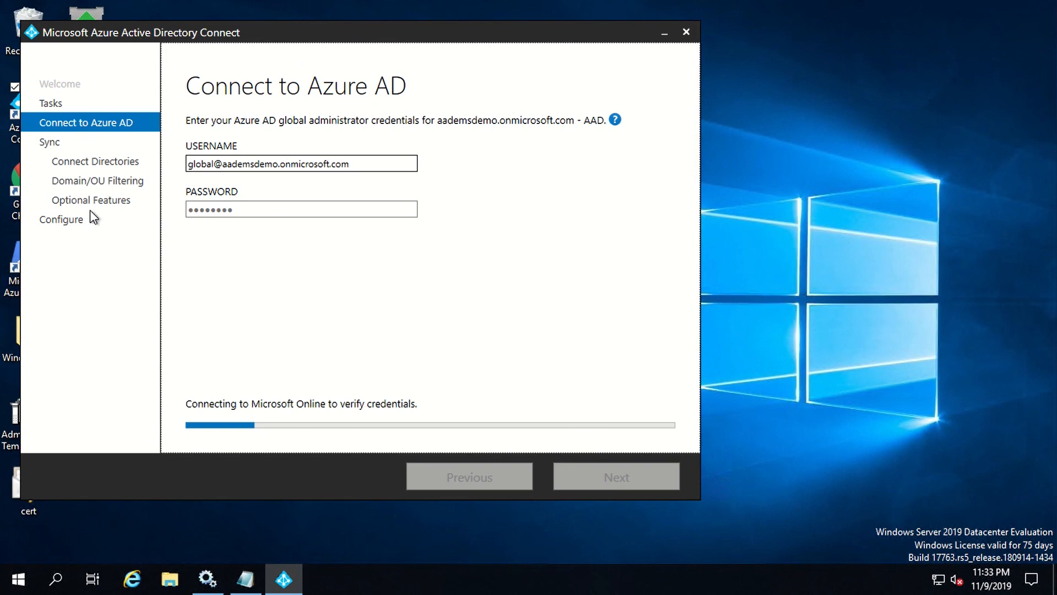
mouse_move(312, 276)
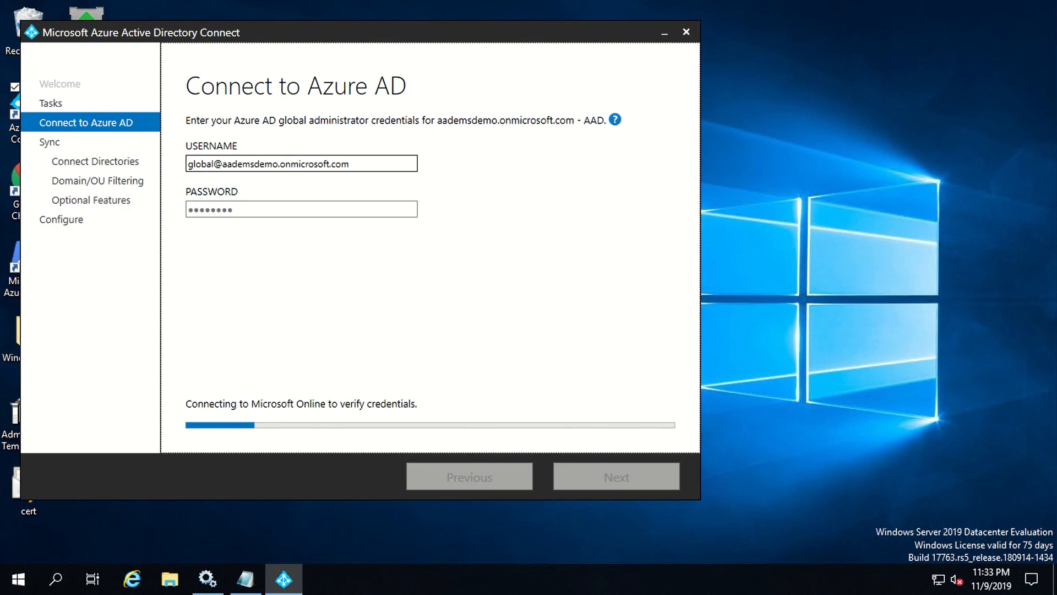
click(615, 476)
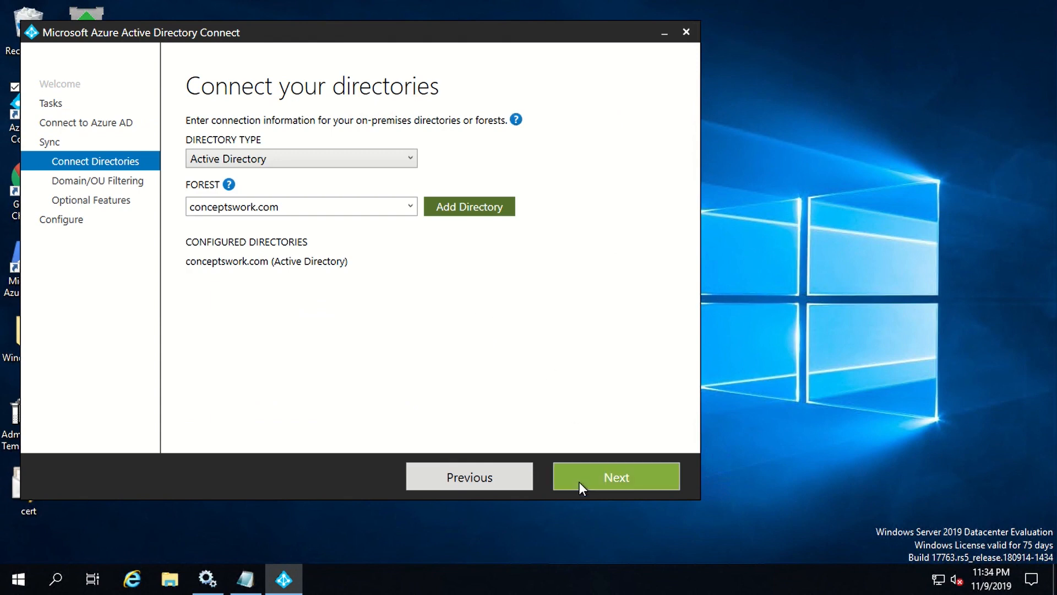
mouse_move(559, 503)
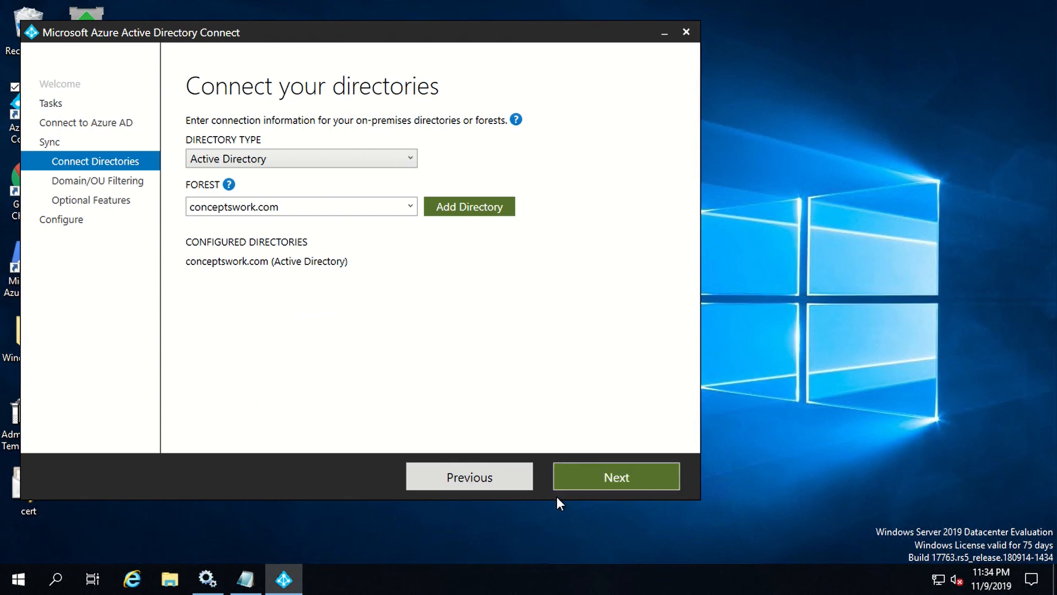
click(616, 477)
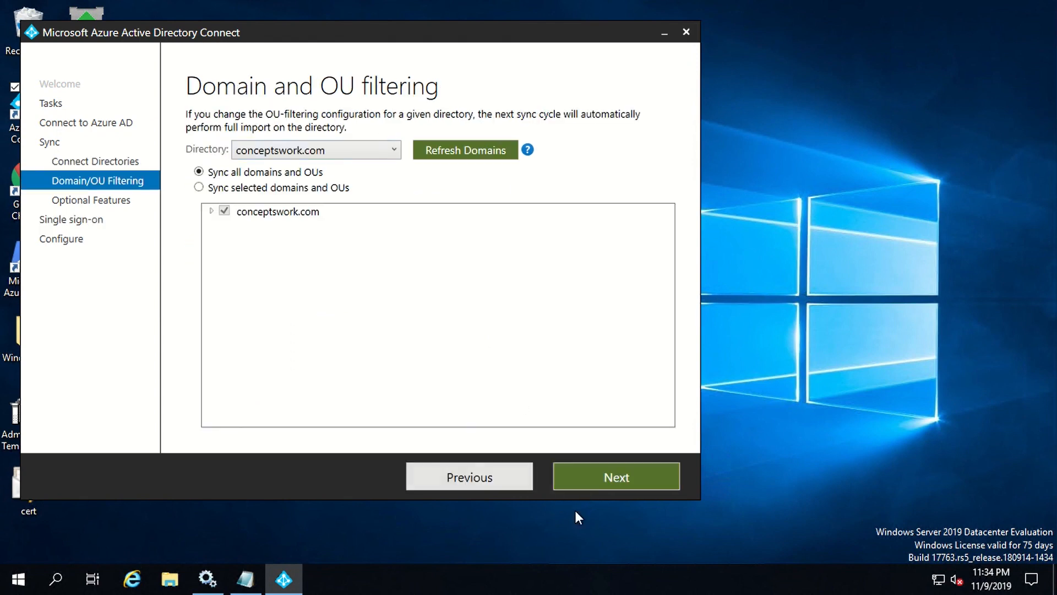
click(615, 476)
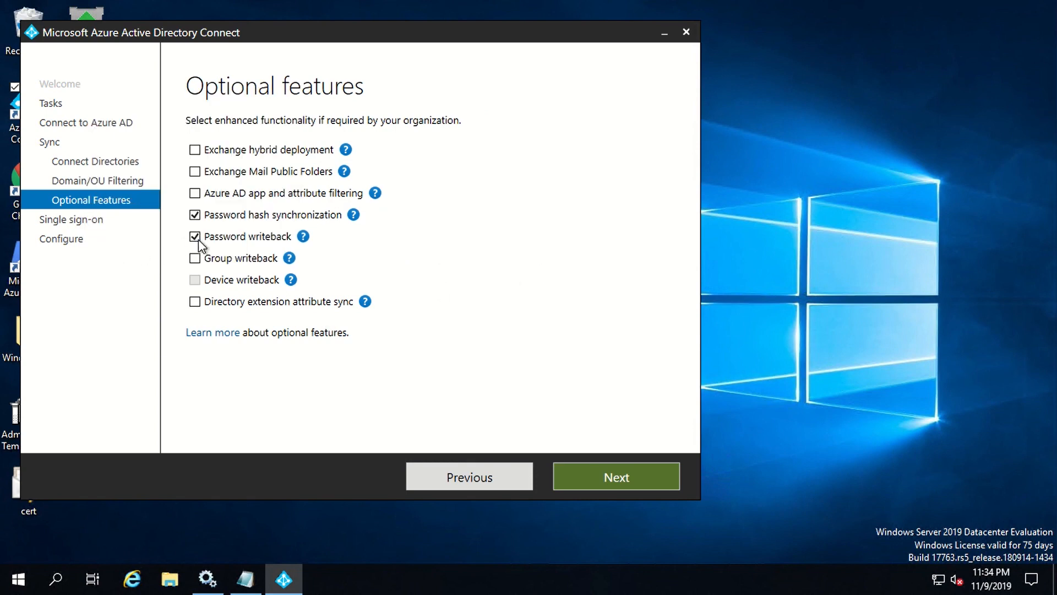
mouse_move(600, 480)
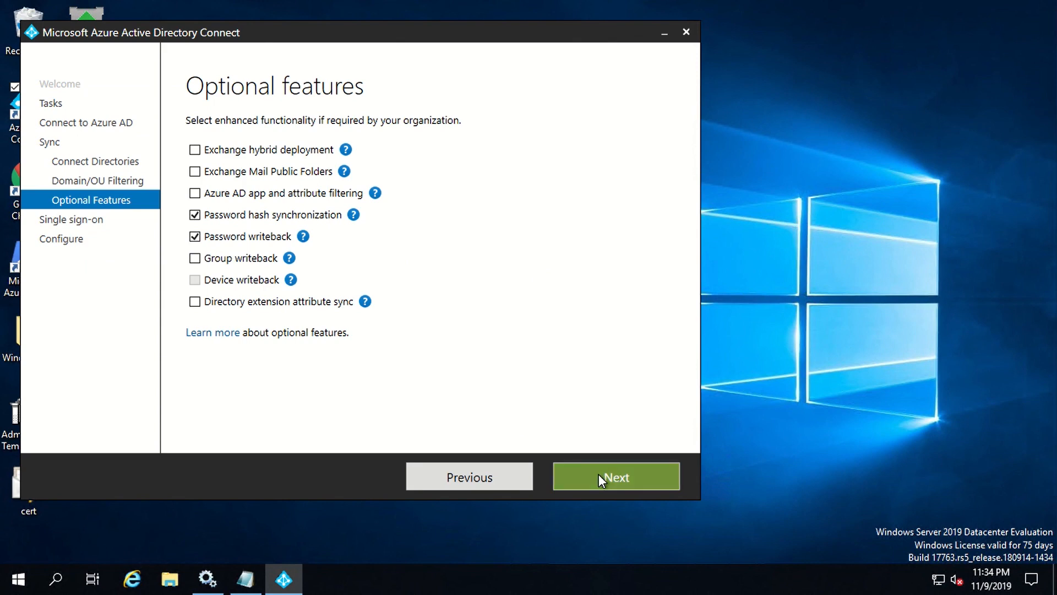
mouse_move(591, 490)
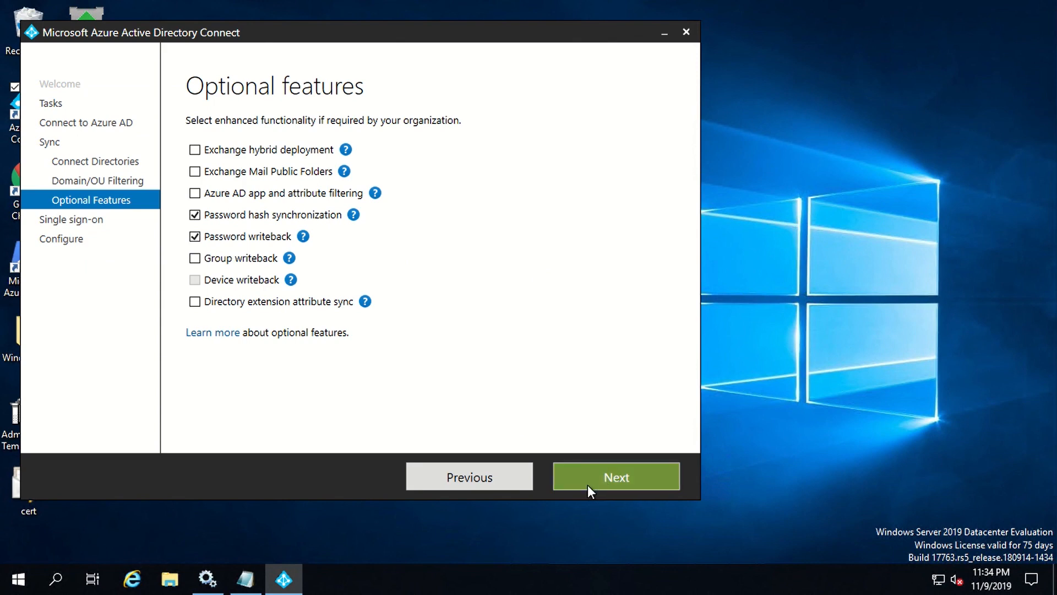
click(615, 475)
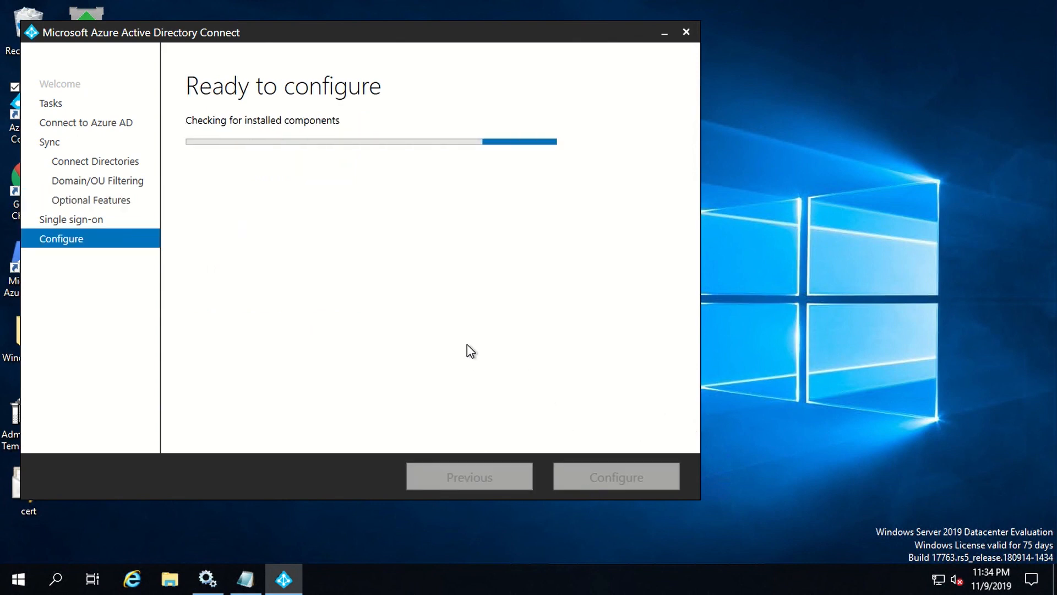
Open %programdata% from the Run prompt and enter the AADConnect log folder.
key(Win+r)
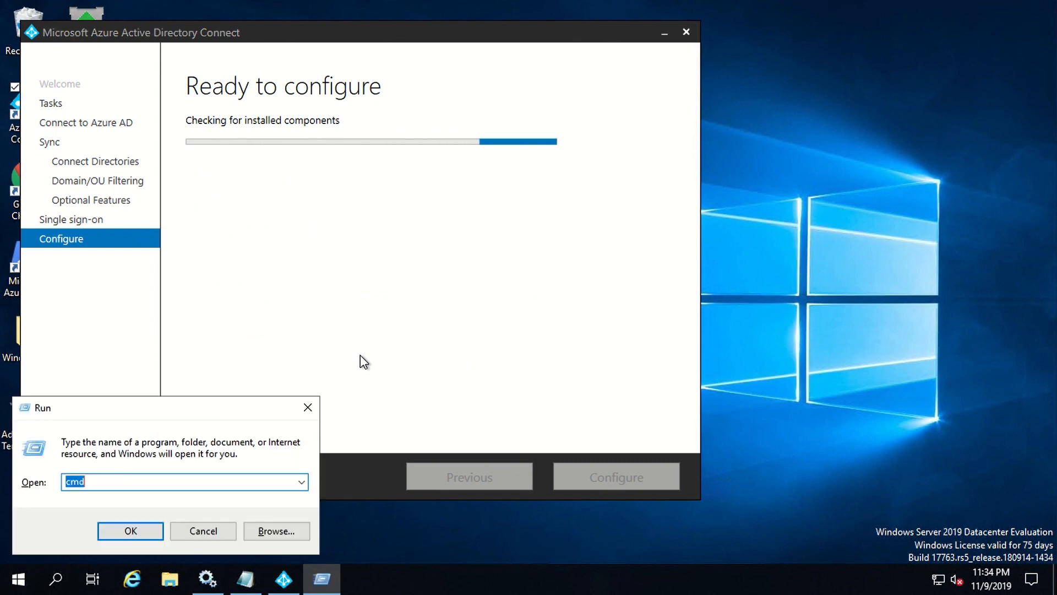
text(%prw)
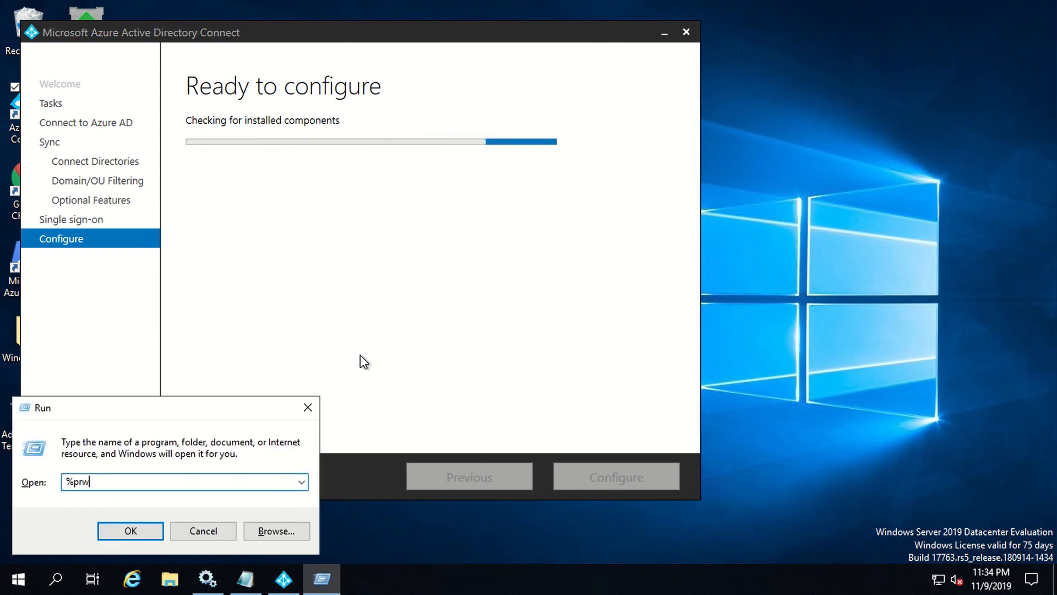
click(130, 531)
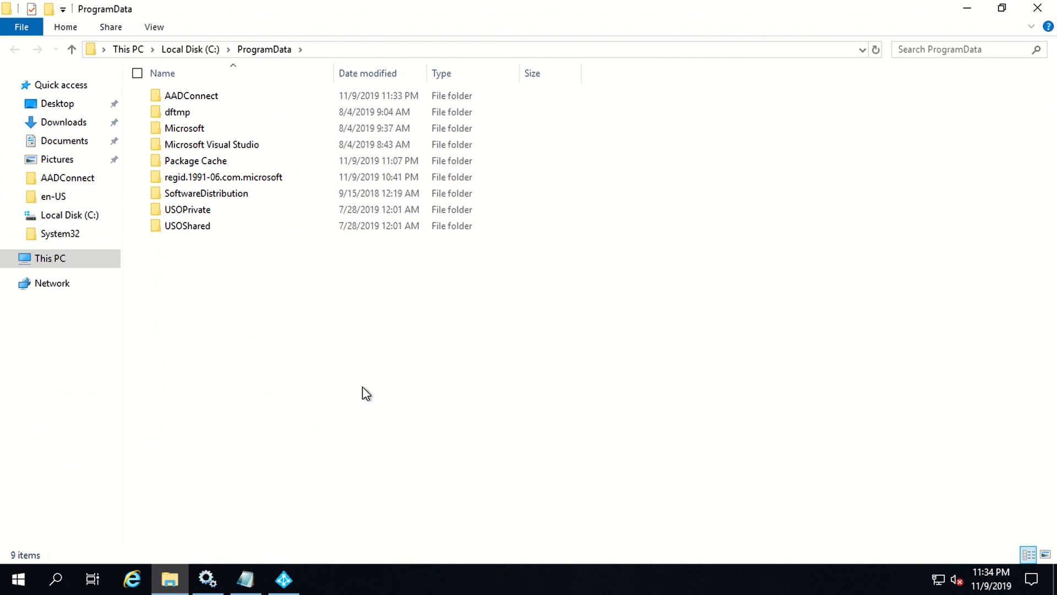
mouse_move(325, 56)
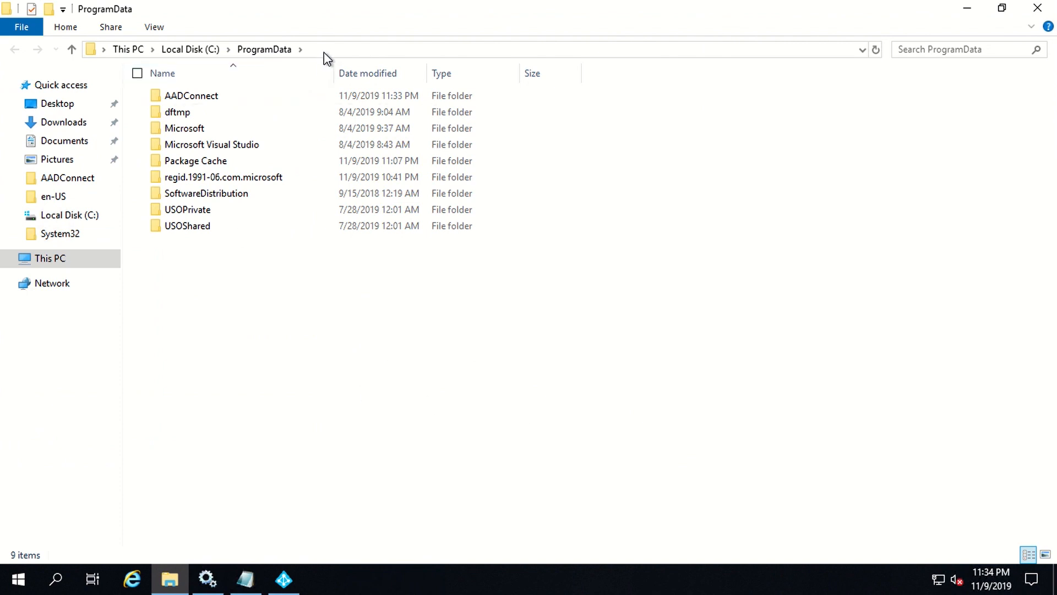
mouse_move(196, 95)
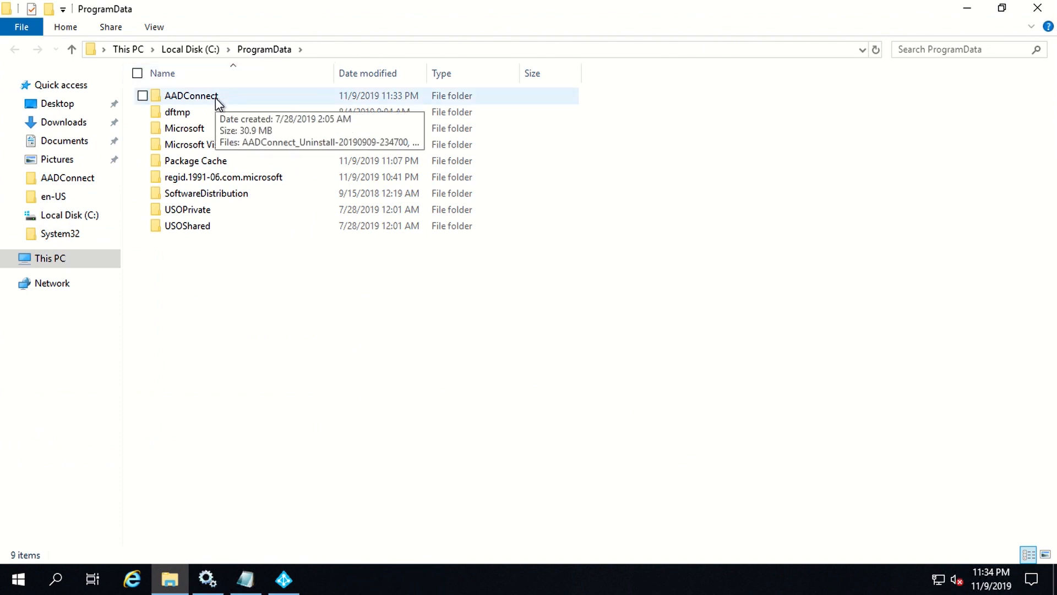
double_click(192, 95)
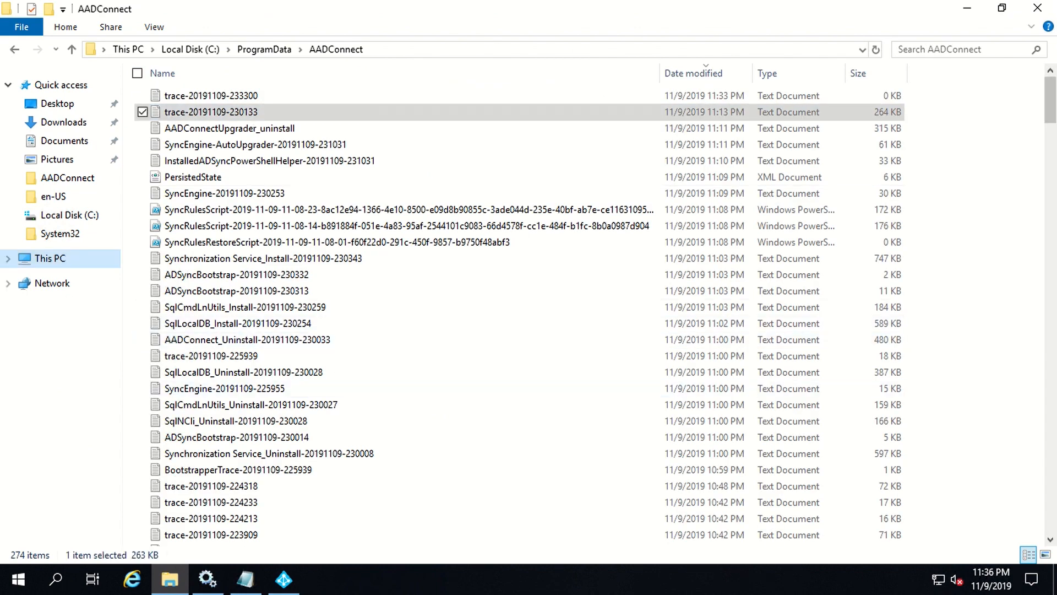
mouse_move(987, 156)
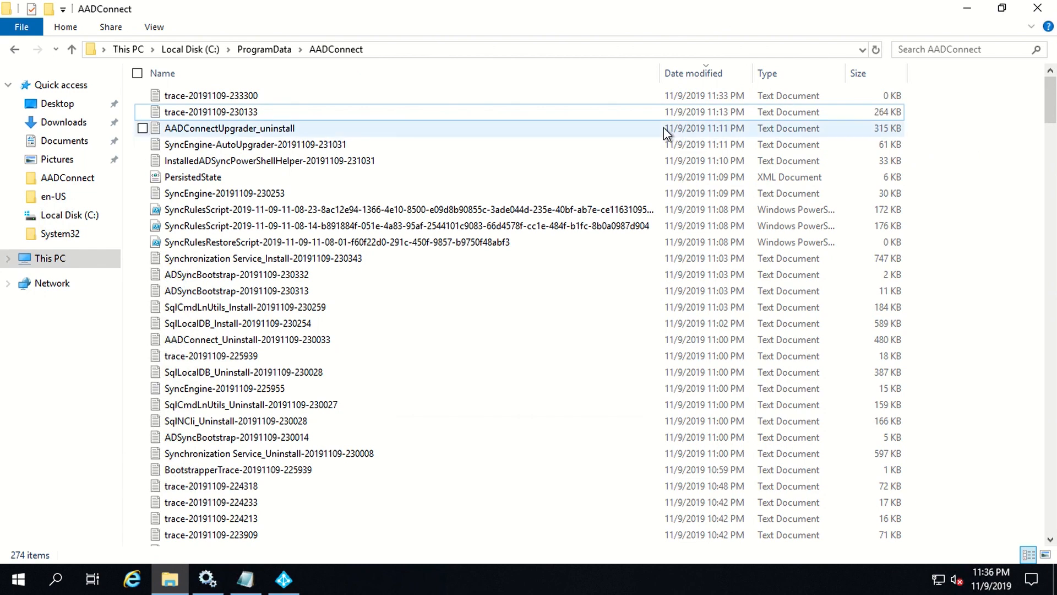
mouse_move(318, 112)
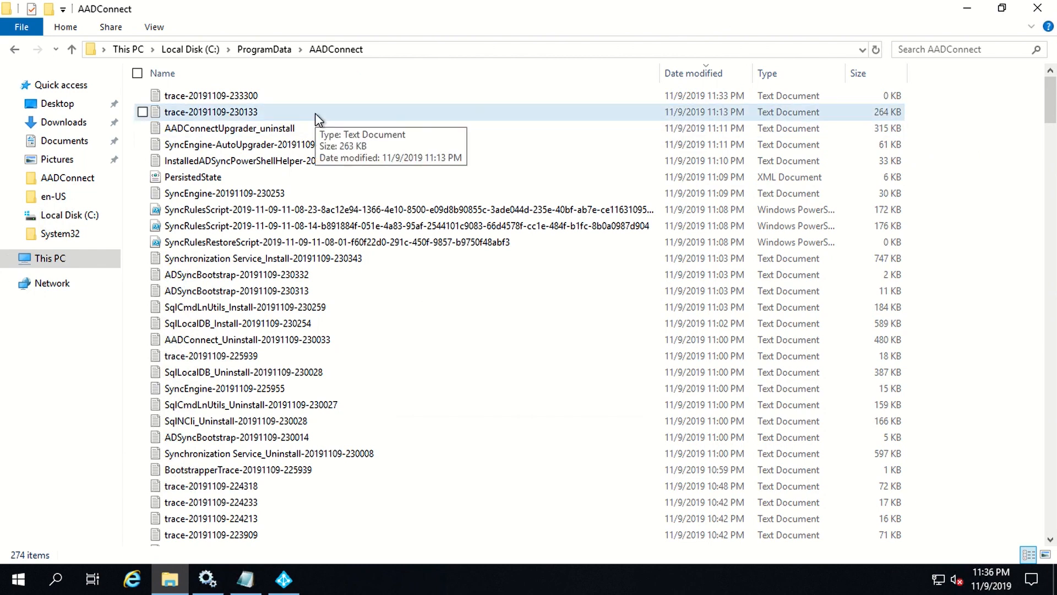
double_click(210, 111)
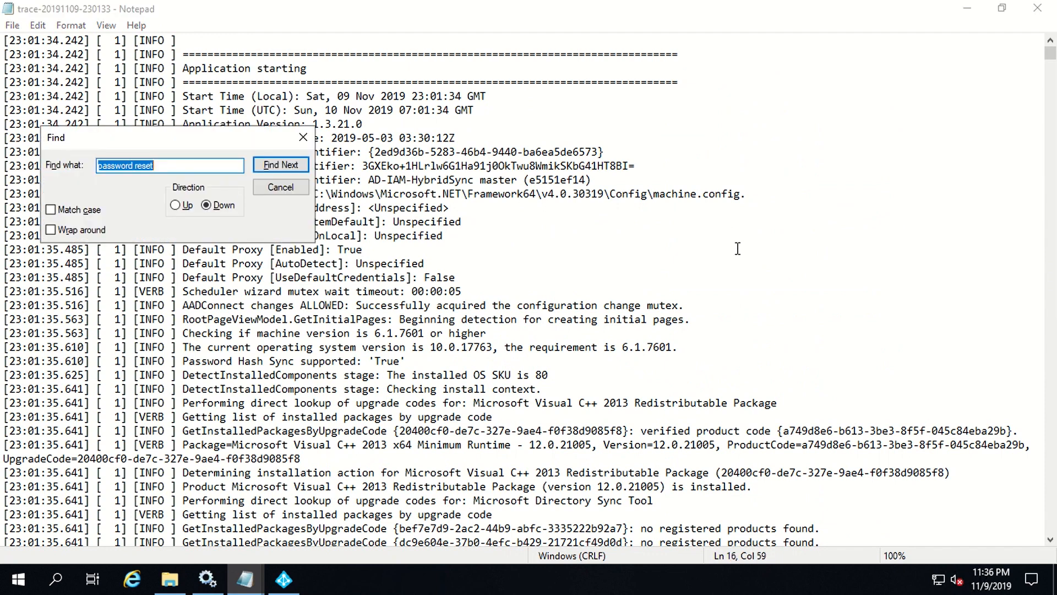
click(159, 166)
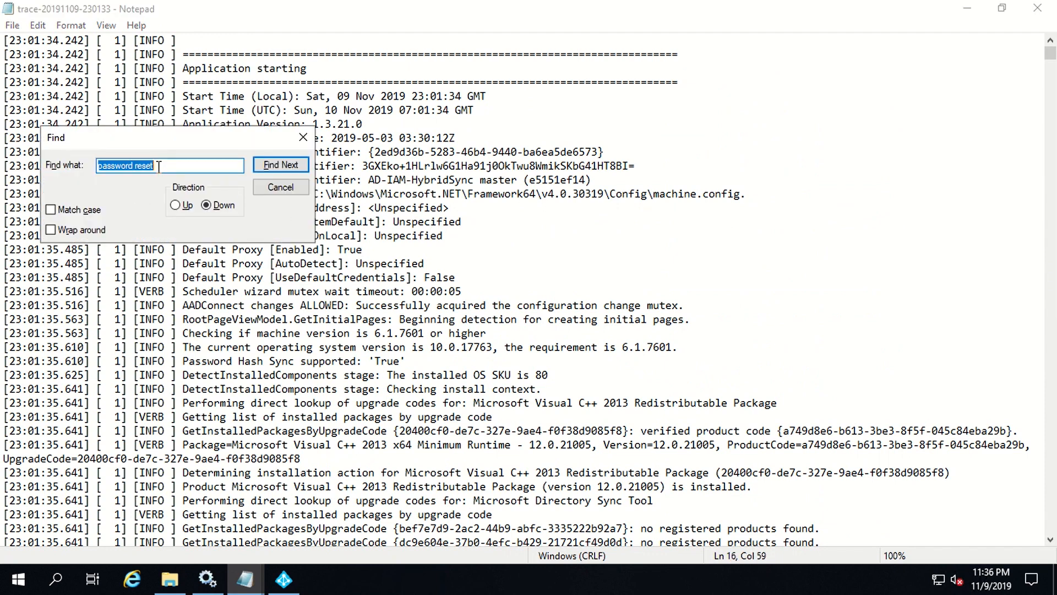
text(password w)
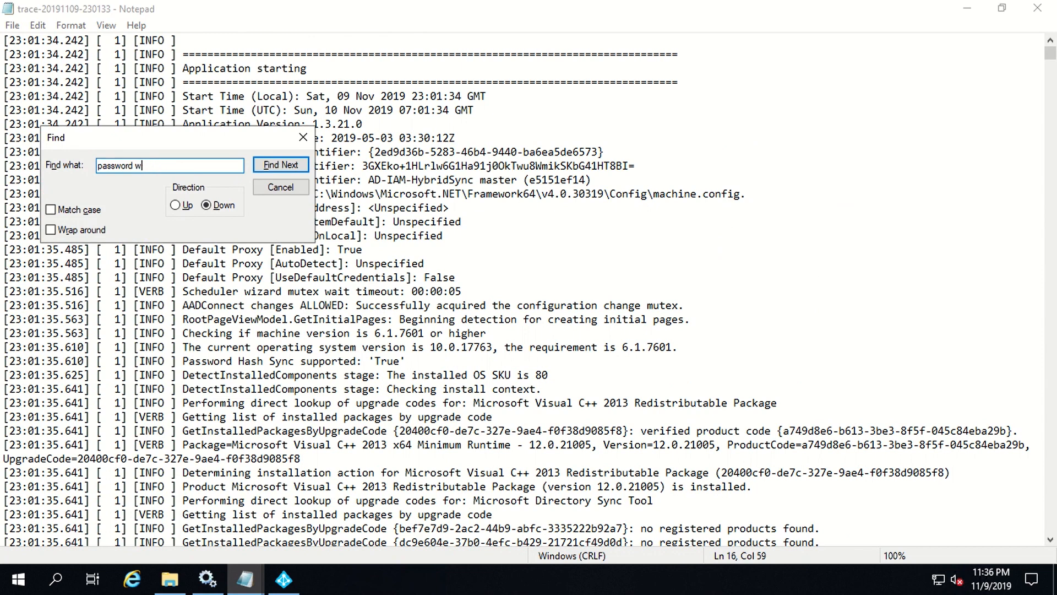
text(riteba)
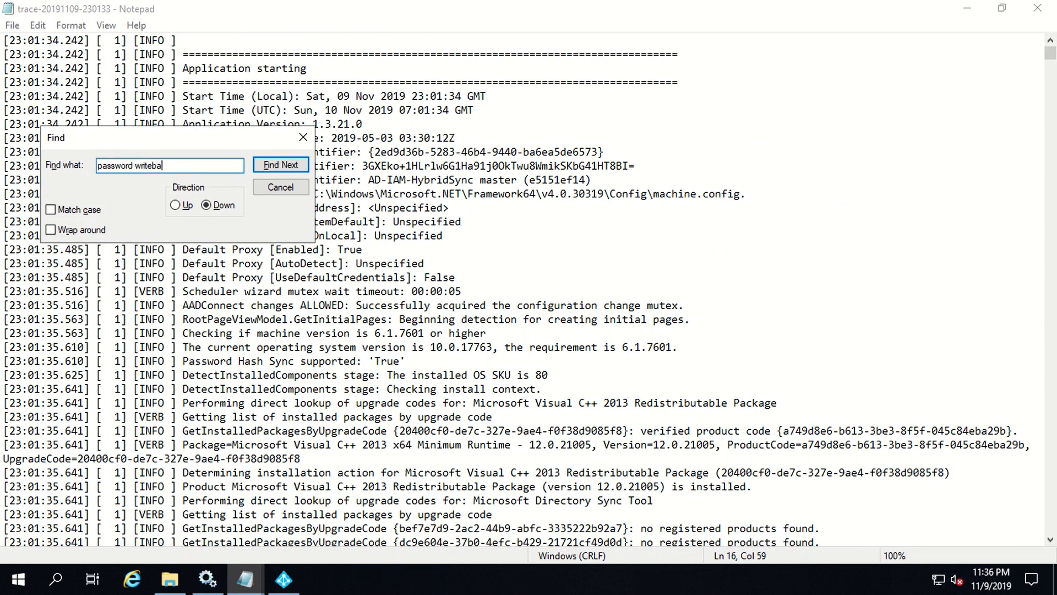
click(280, 165)
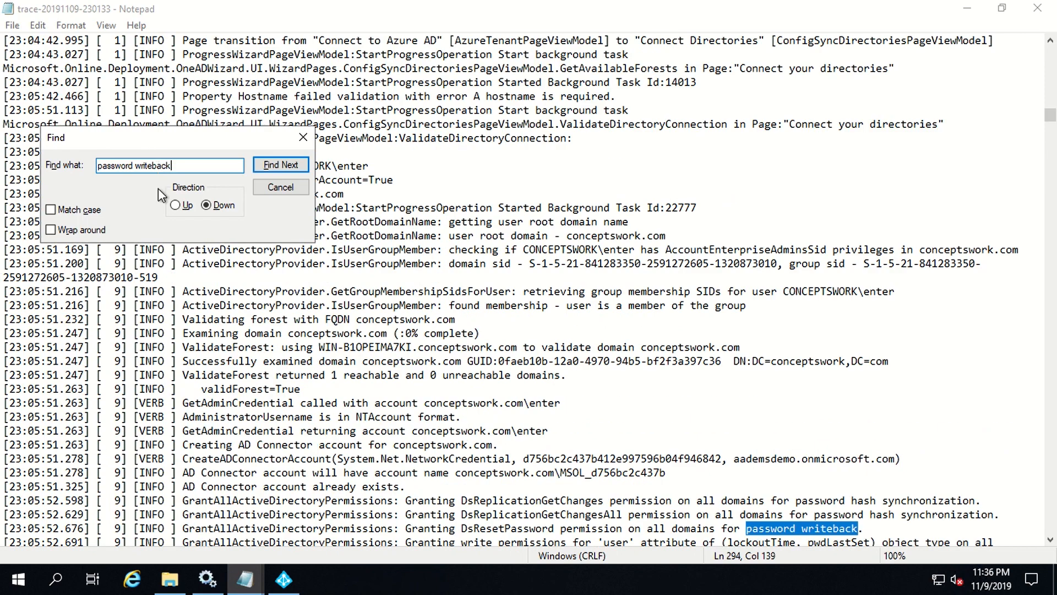
click(280, 165)
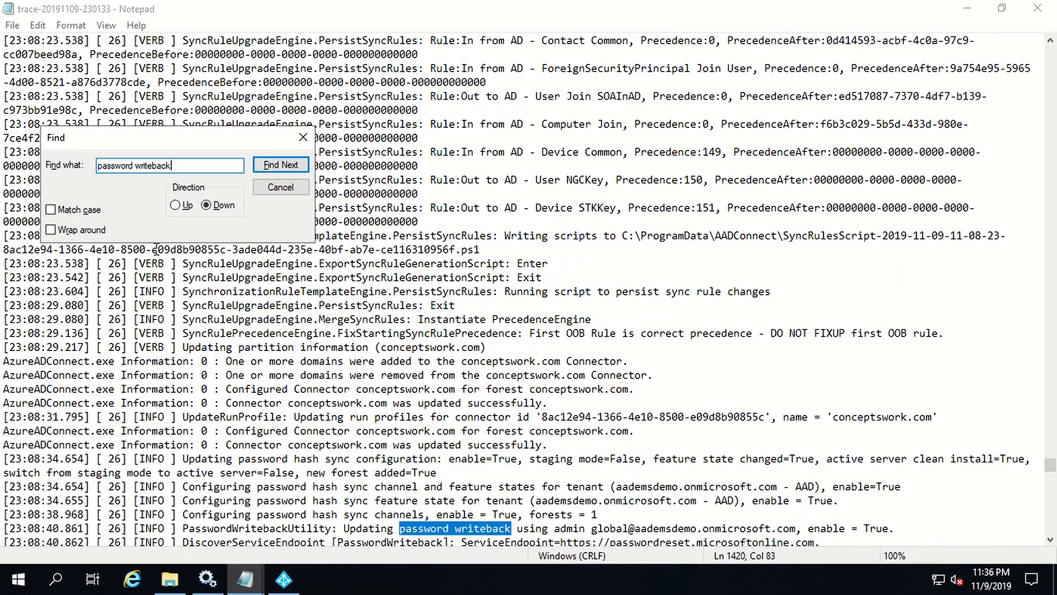
mouse_move(278, 197)
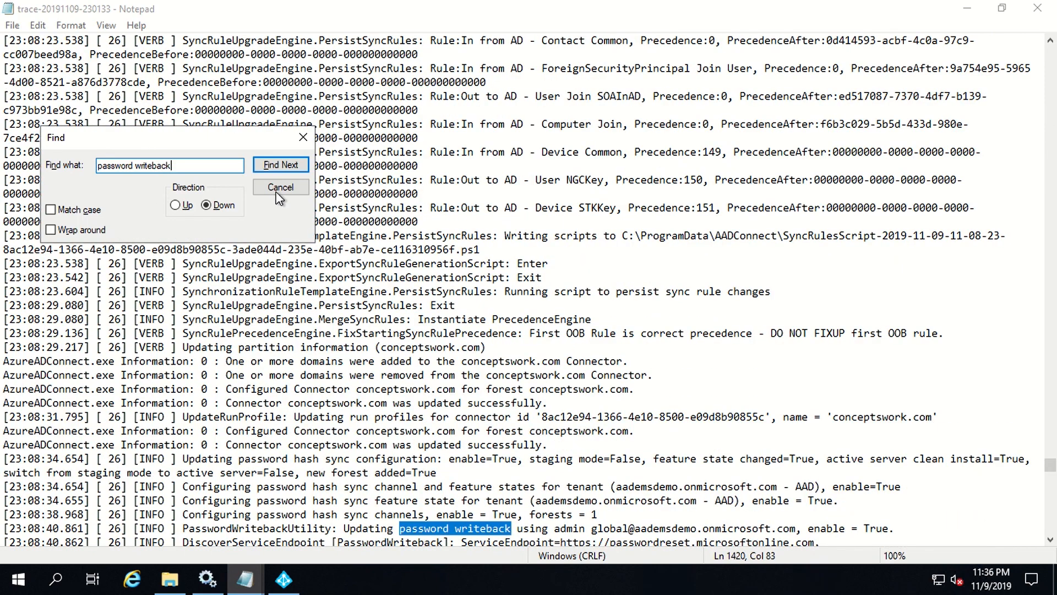
Close the search and highlight the PasswordWritebackUtility enable line.
click(279, 186)
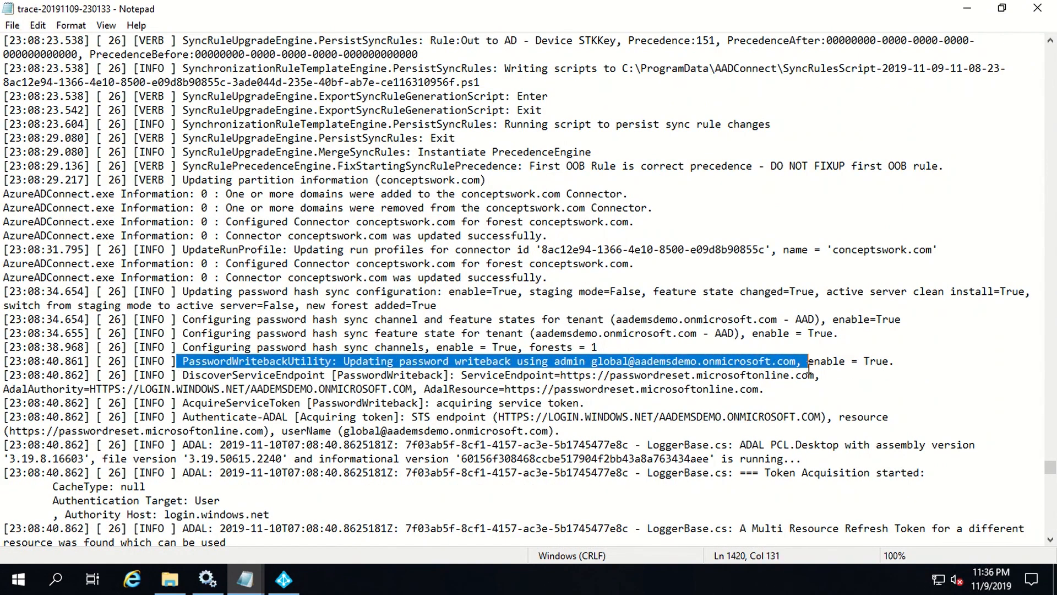
click(901, 360)
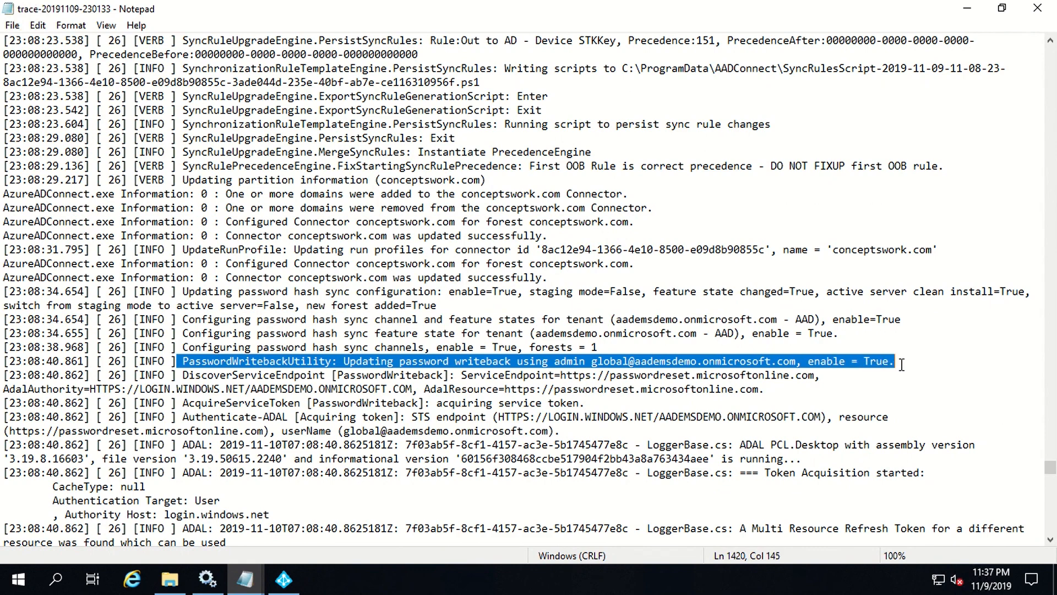
click(539, 430)
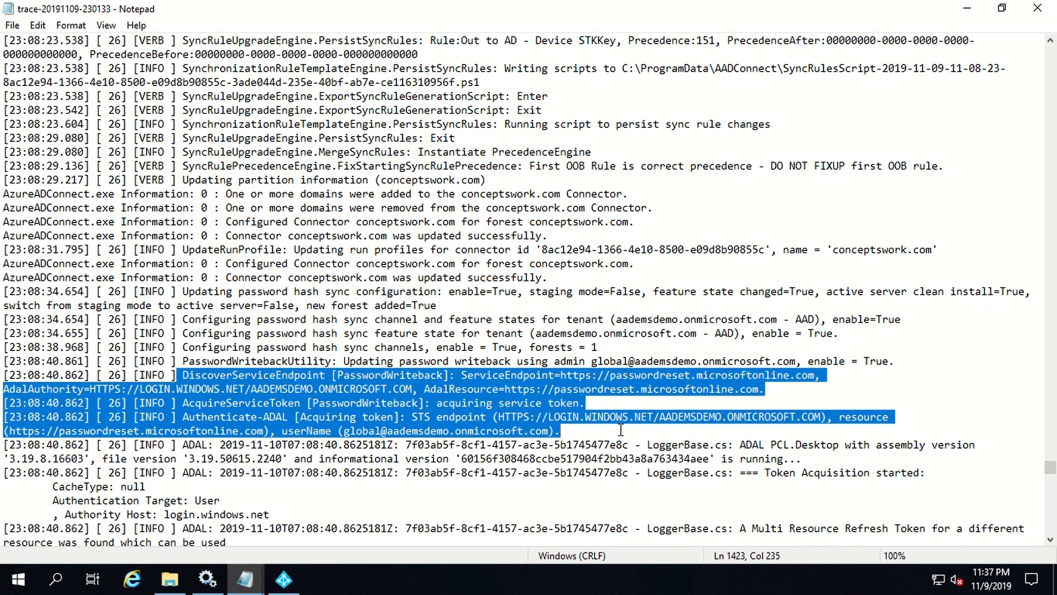
mouse_move(589, 398)
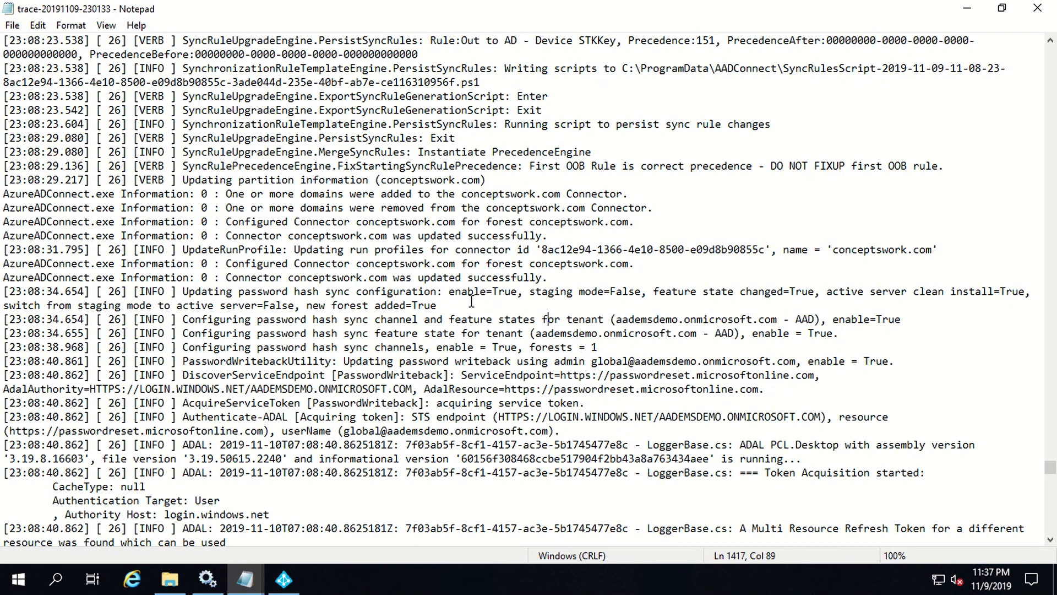
mouse_move(385, 331)
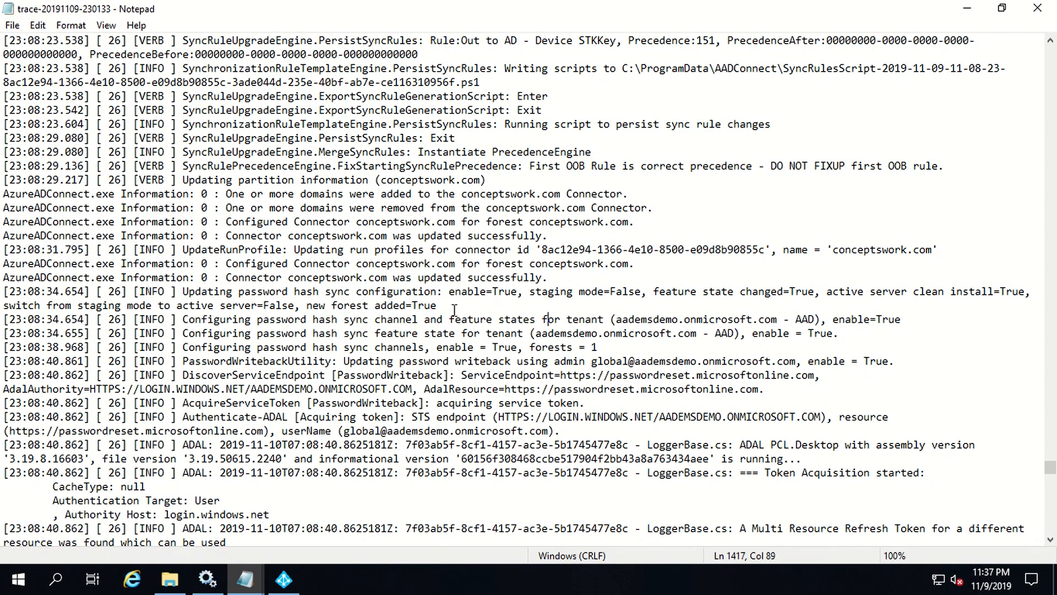
mouse_move(555, 292)
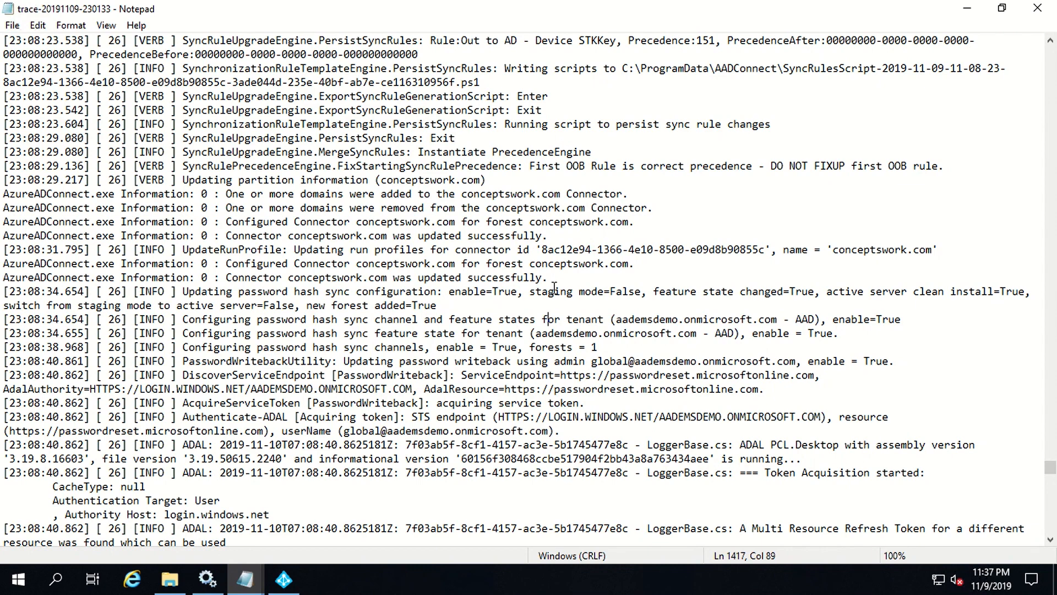
mouse_move(420, 271)
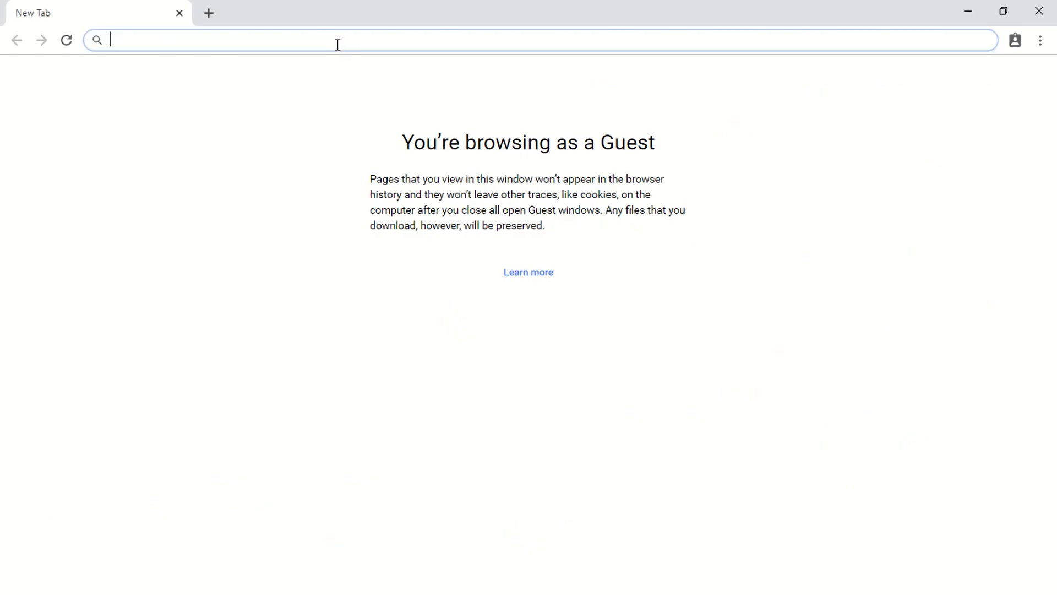
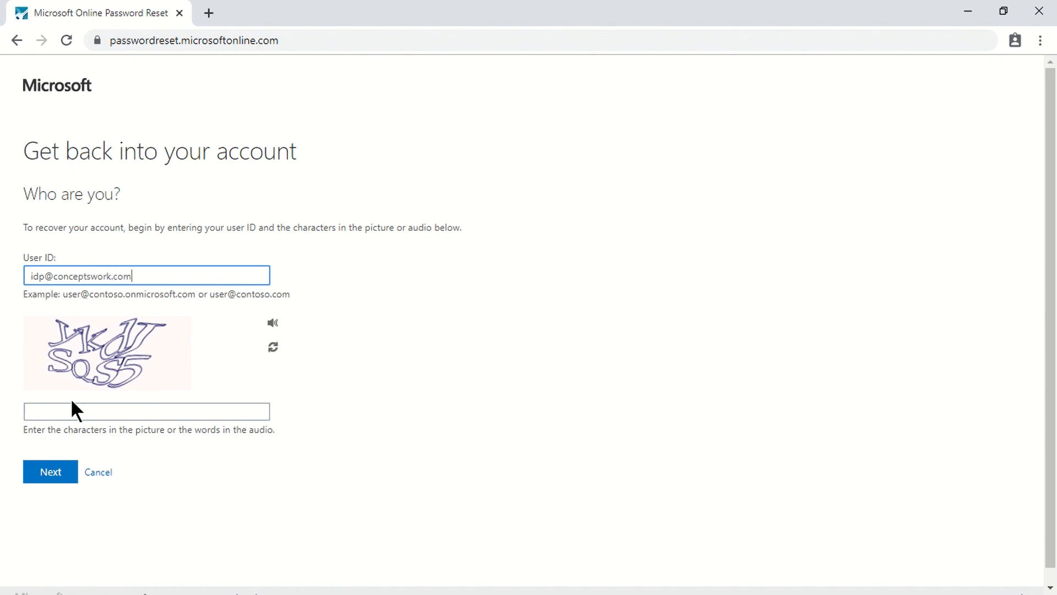
Enter the captcha characters 'YkdJSQS5' to reach the trouble-signing-in question.
text(Y)
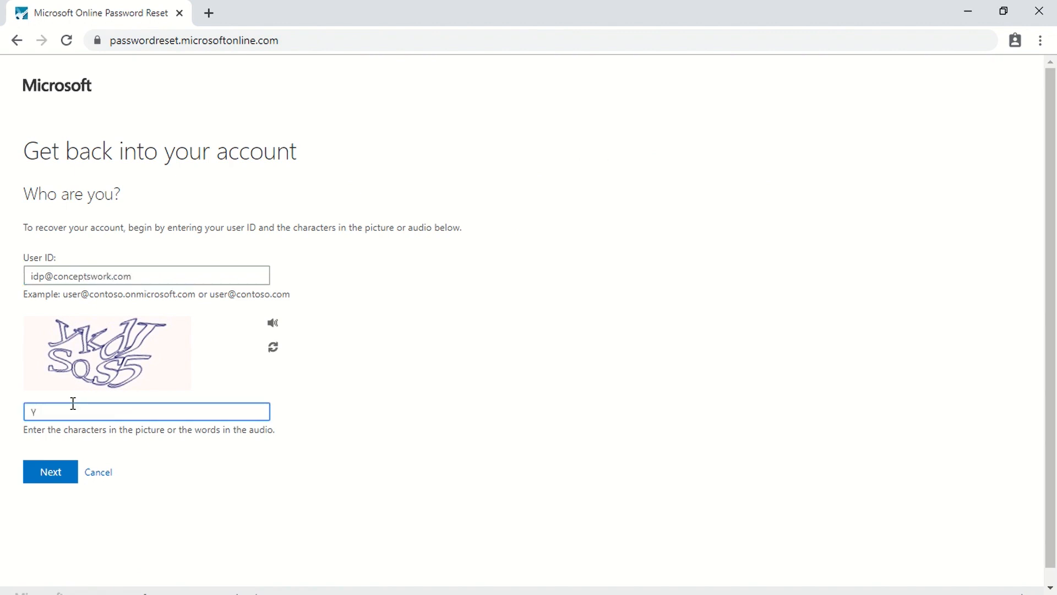
text(kd)
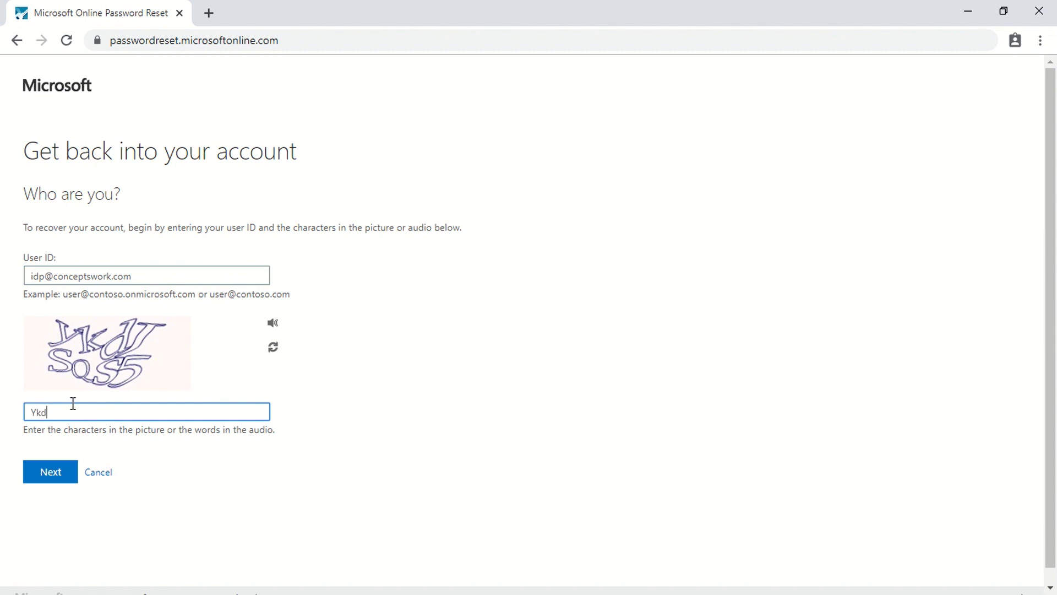
text(JS)
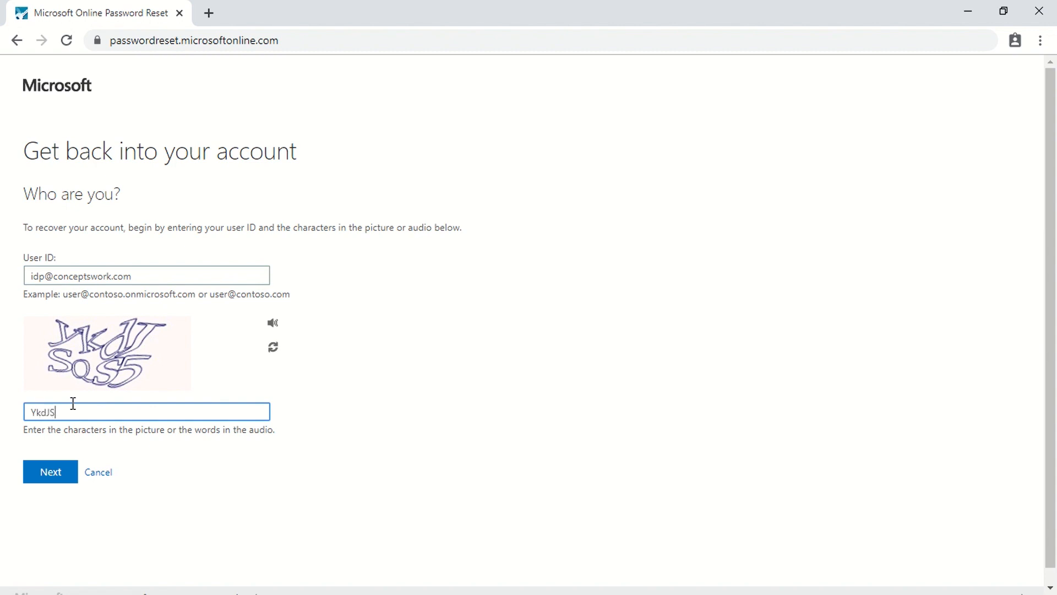
text(QS5)
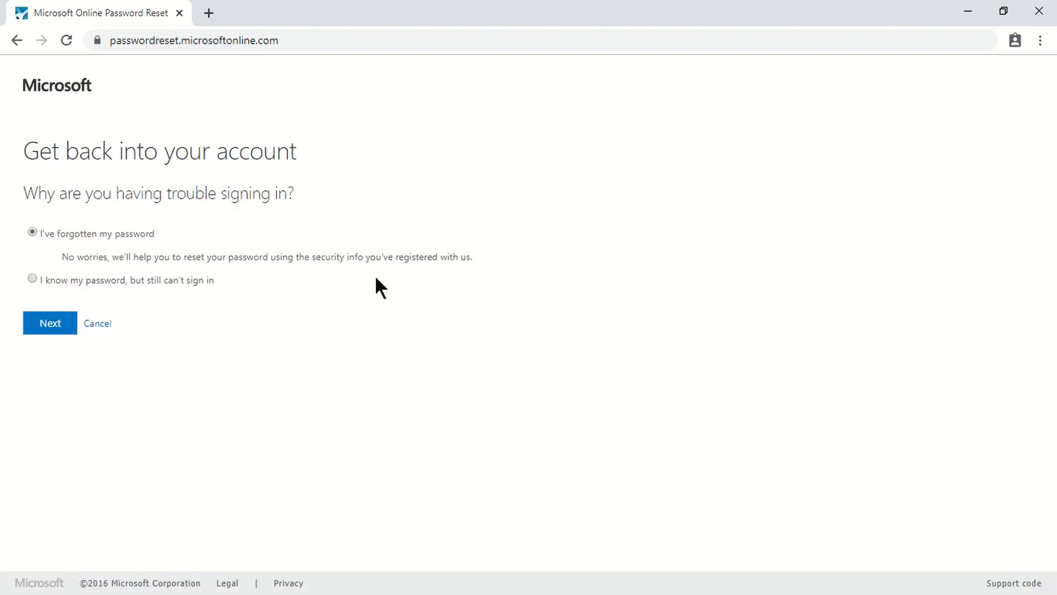
mouse_move(310, 209)
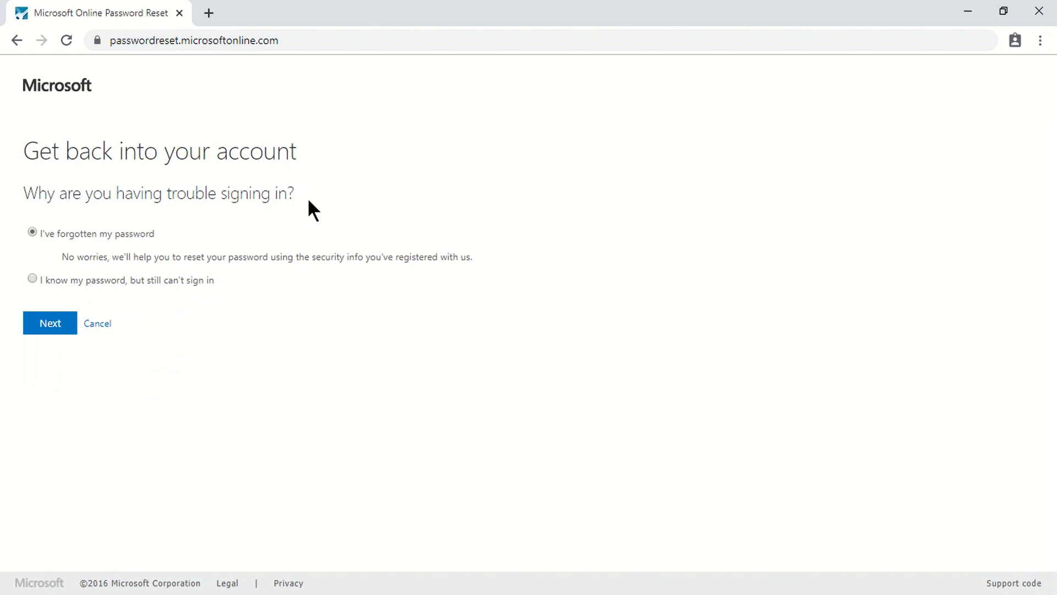
mouse_move(50, 324)
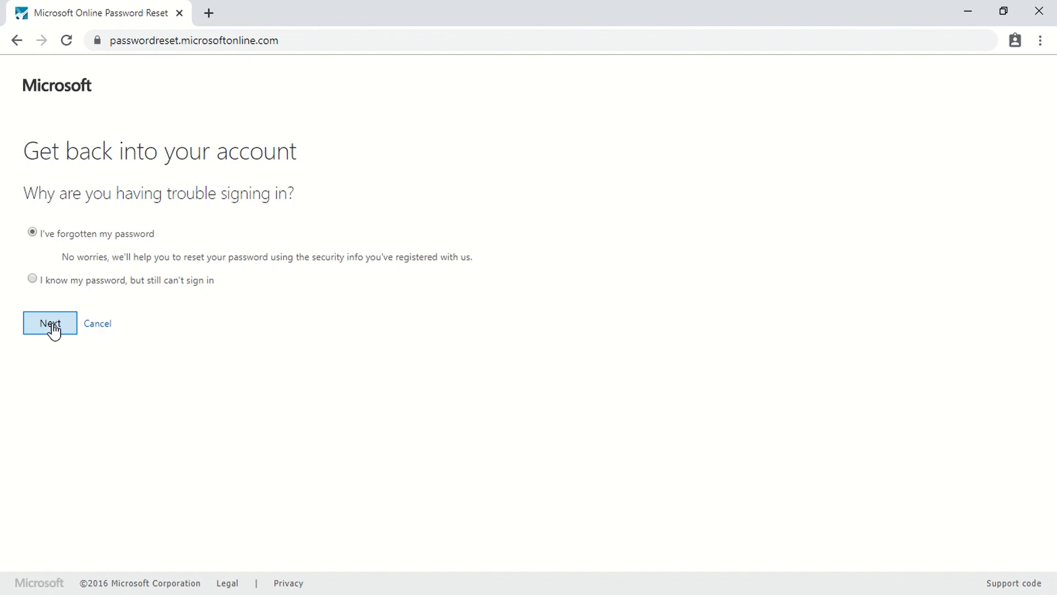
Choose 'I've forgotten my password' and verify with a texted code to the mobile phone.
click(49, 323)
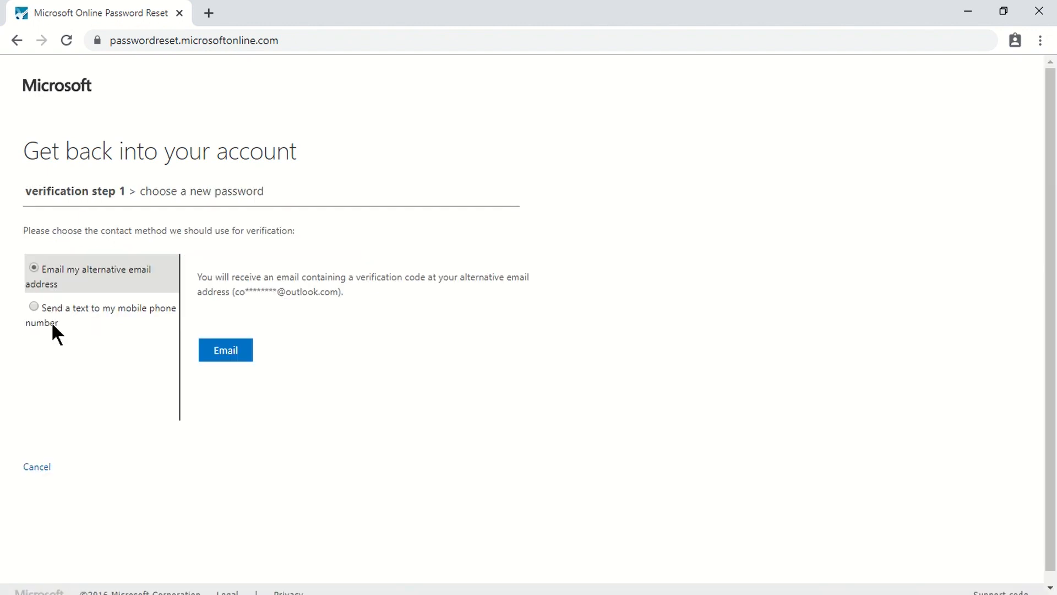
mouse_move(253, 199)
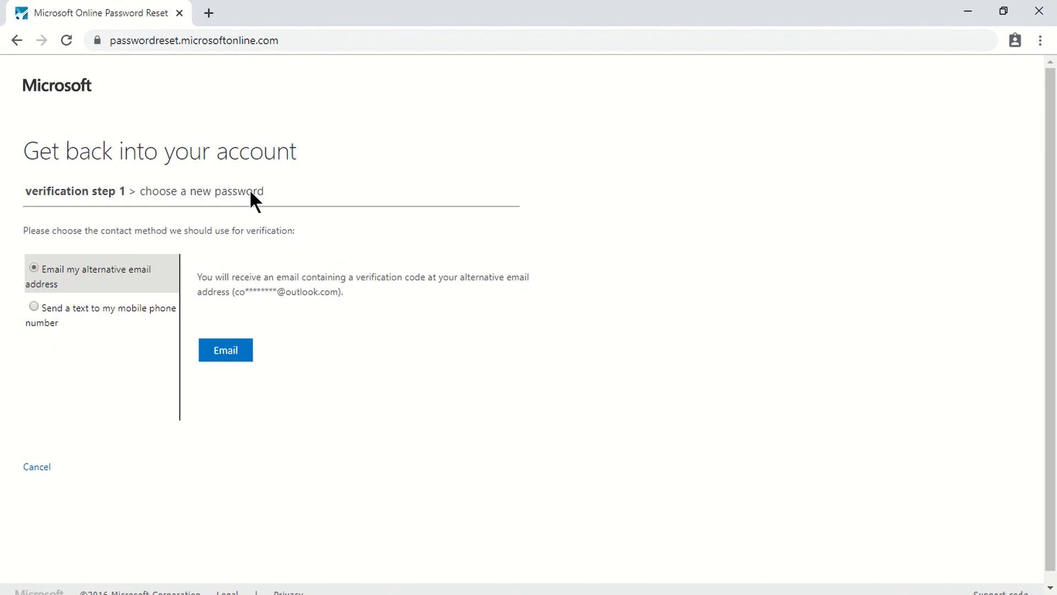
mouse_move(65, 364)
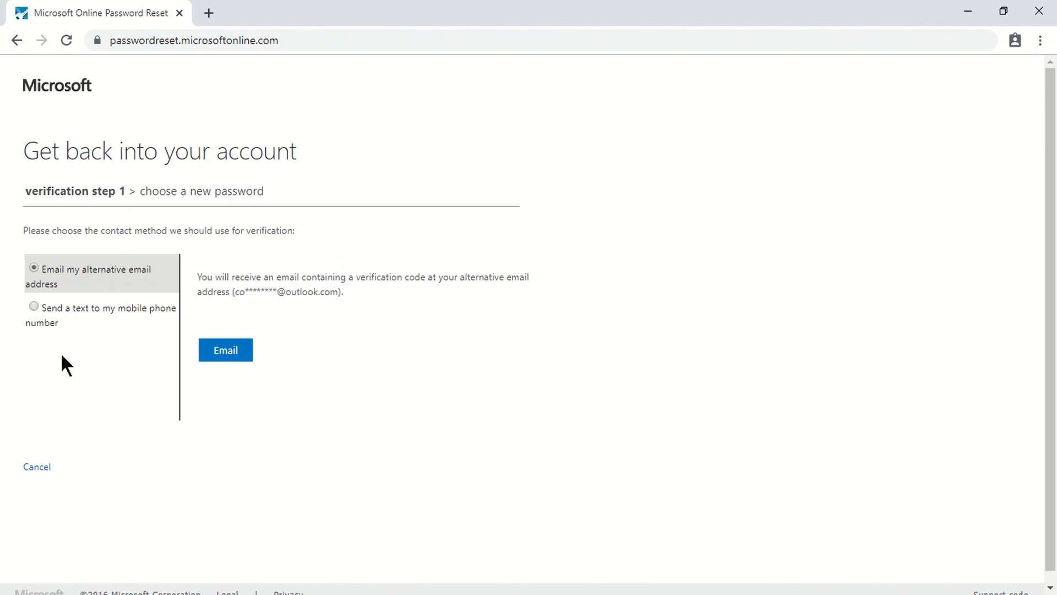
mouse_move(93, 412)
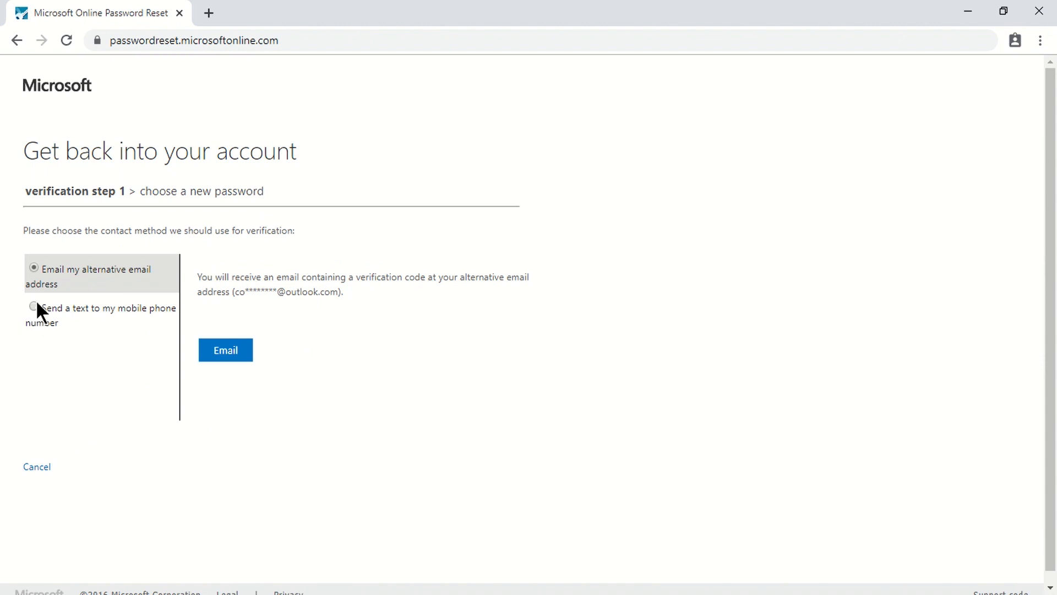
click(34, 307)
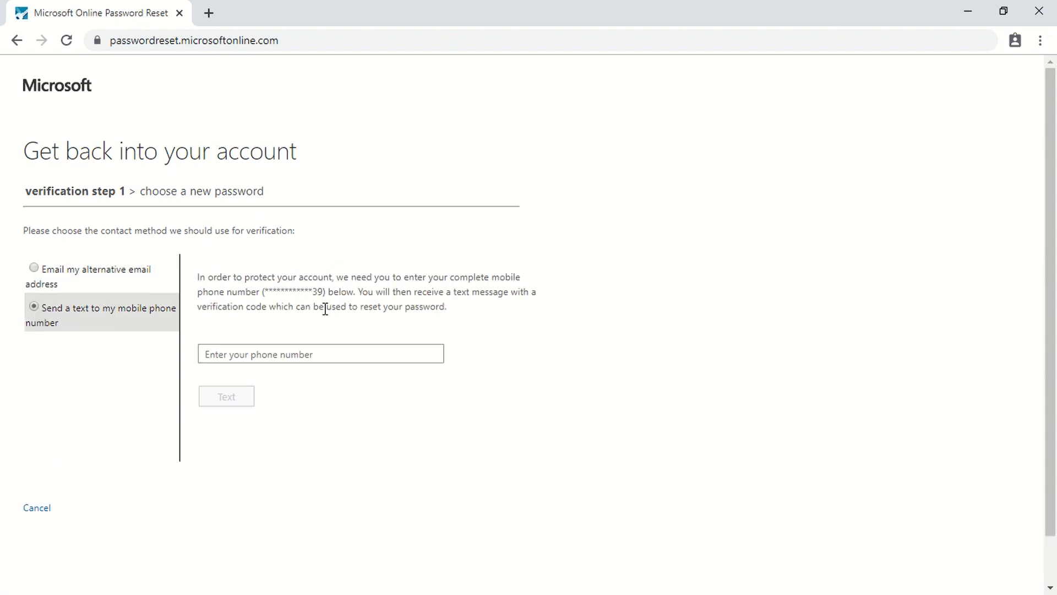
mouse_move(324, 309)
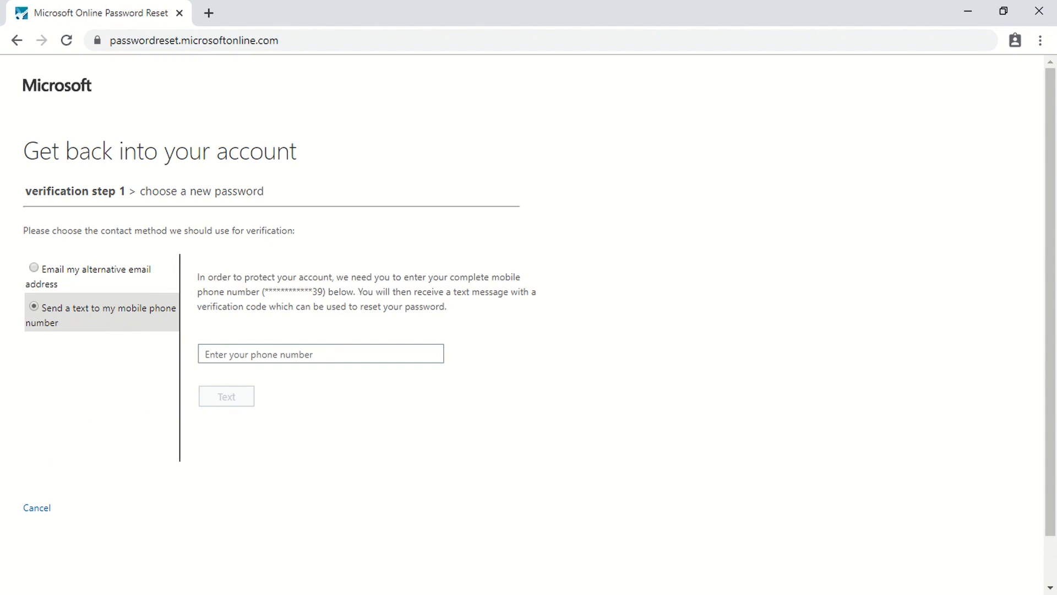
click(225, 396)
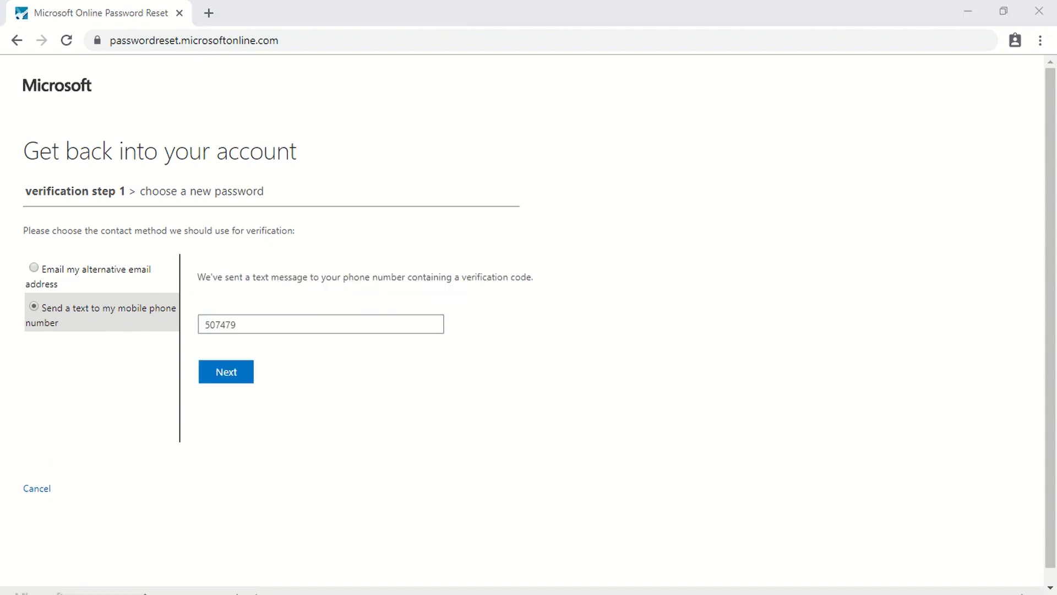
click(226, 372)
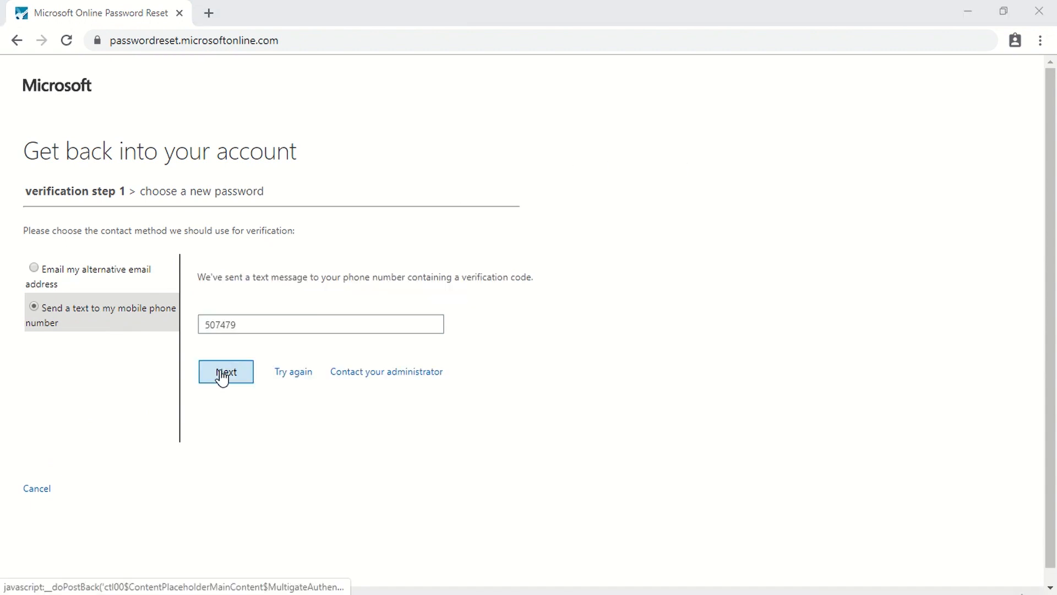
click(226, 370)
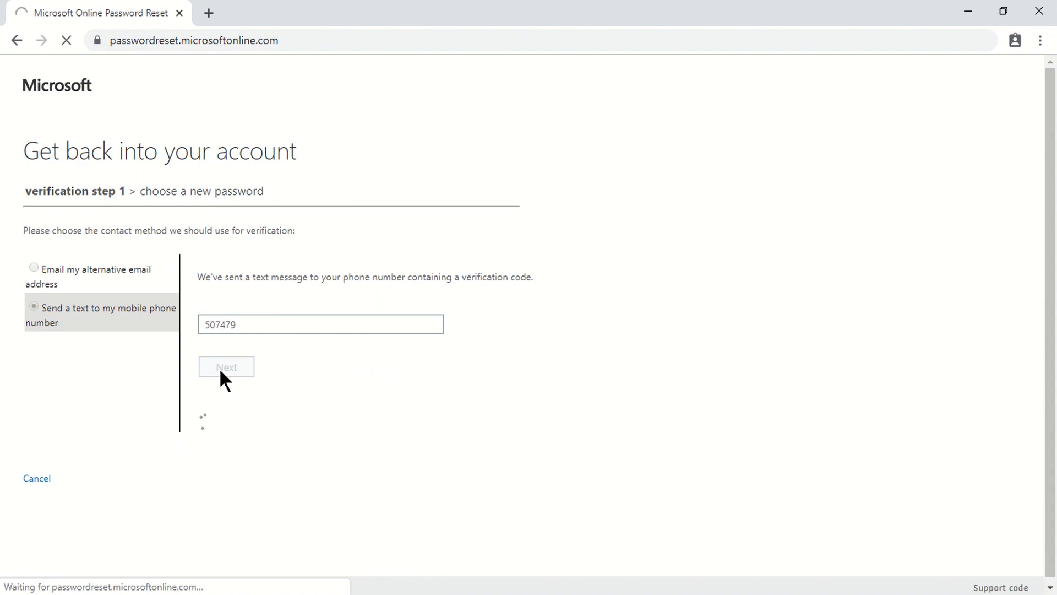
click(226, 366)
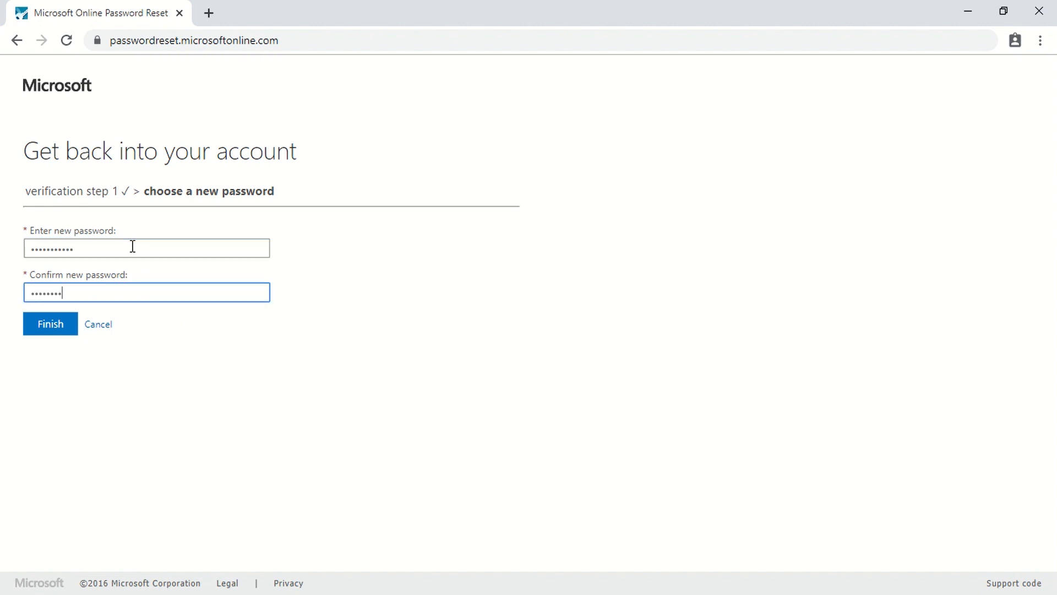
Enter and confirm the new password, then click Finish.
text(••)
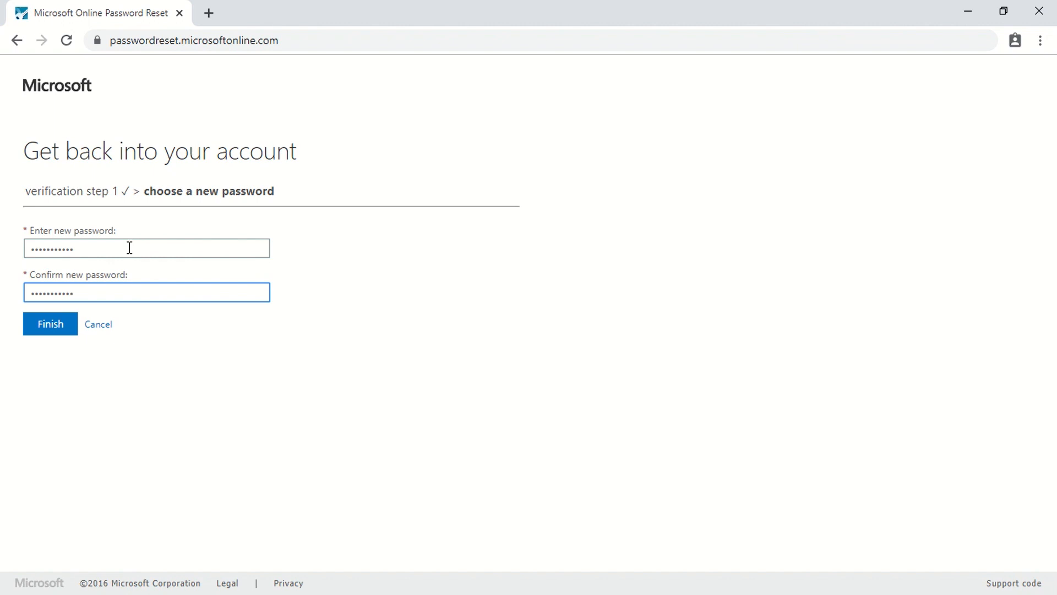
click(50, 324)
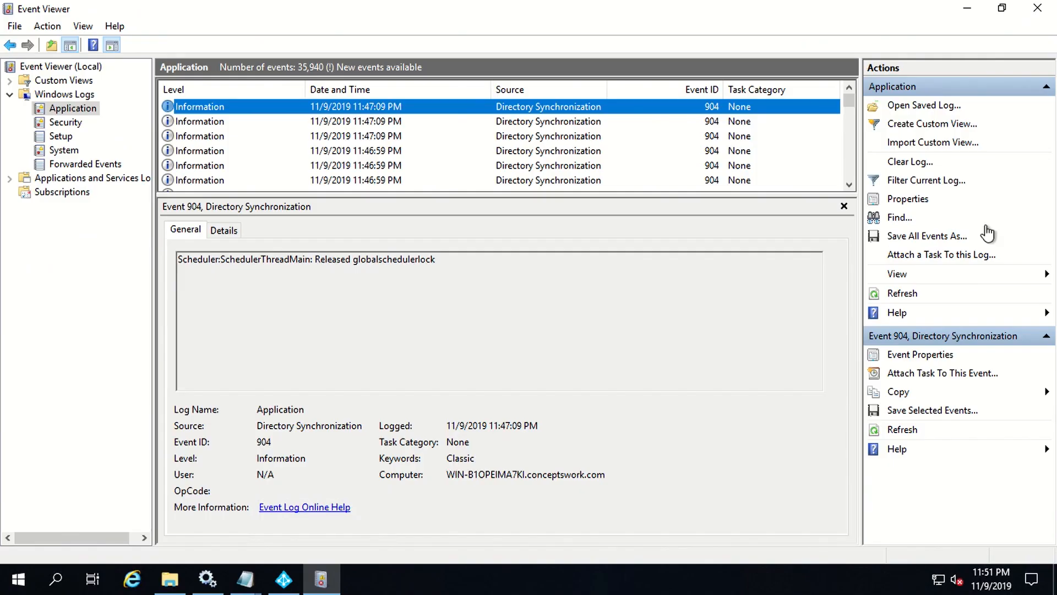
Refresh the Application log and read PasswordResetService event 31002 PasswordResetSuccess details.
click(902, 292)
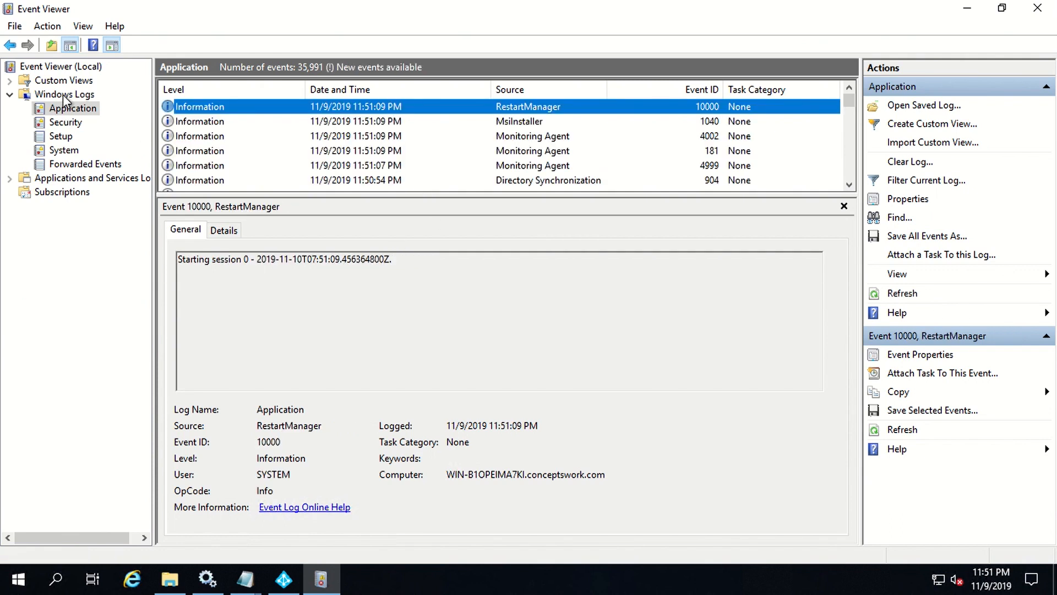
click(355, 150)
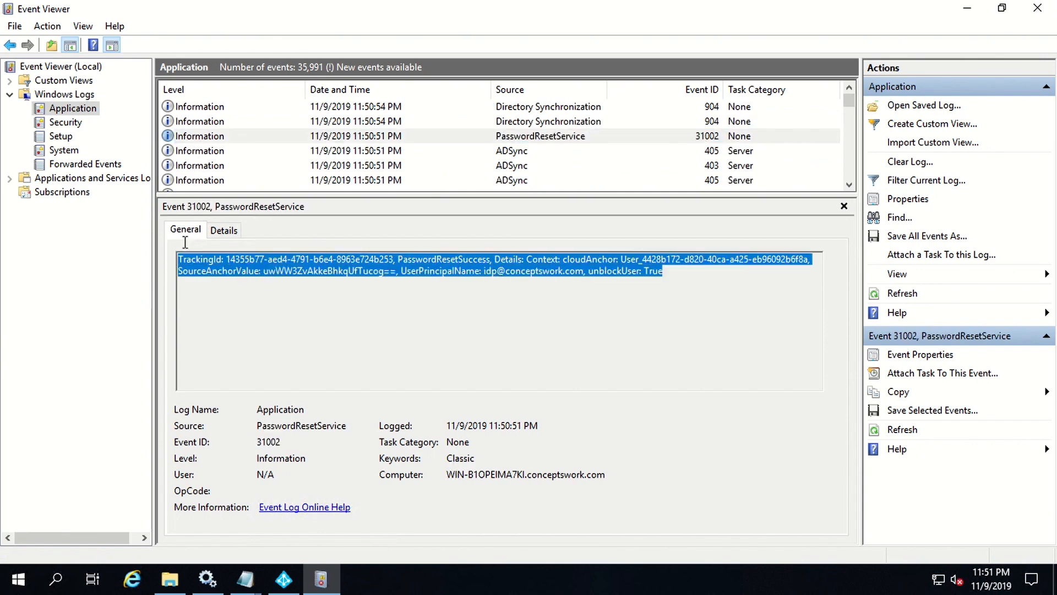
double_click(532, 270)
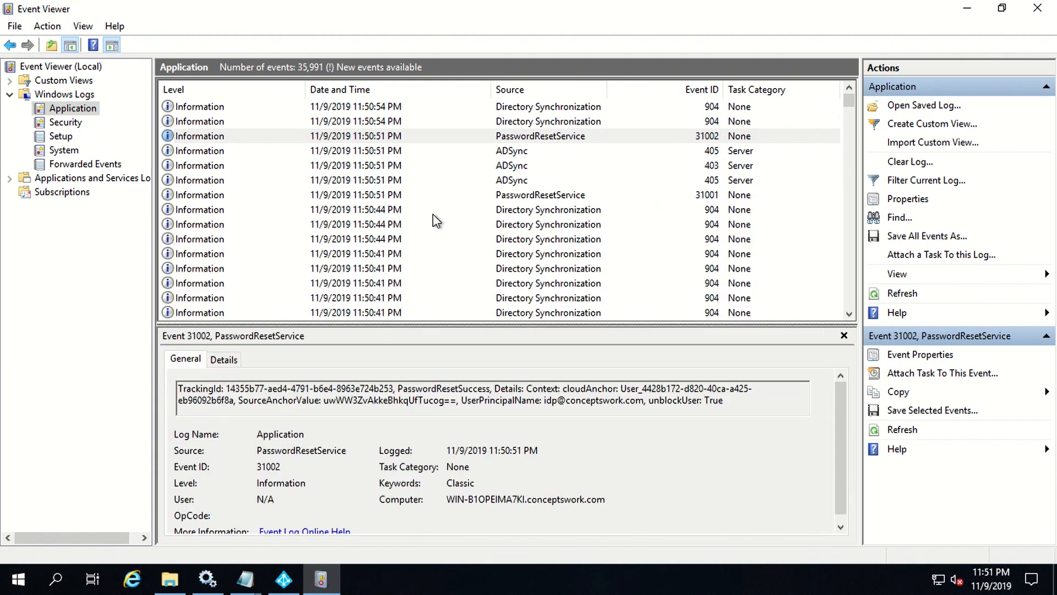
mouse_move(364, 233)
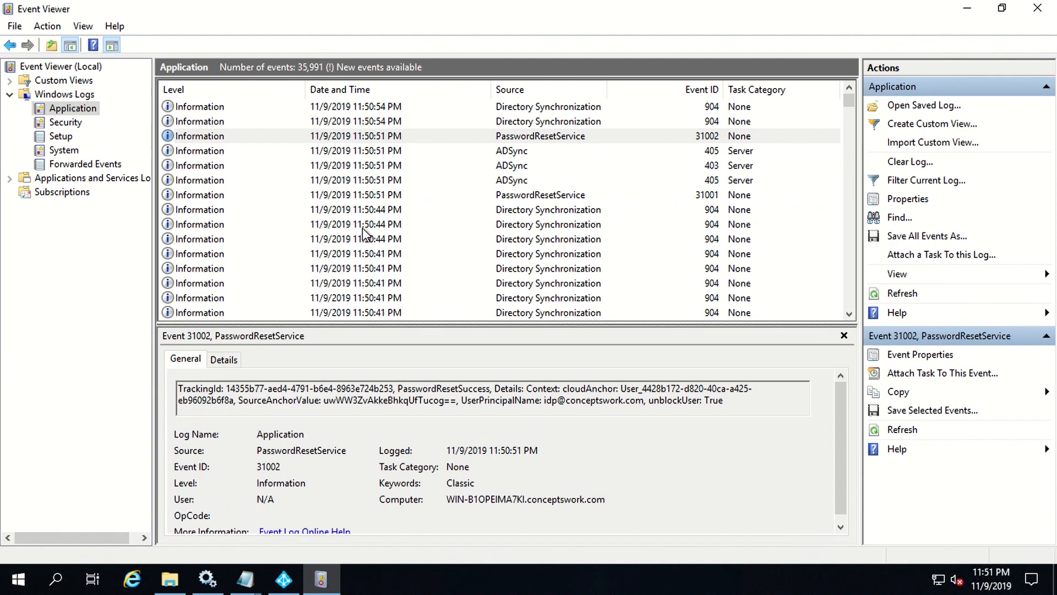
scroll(down, 3)
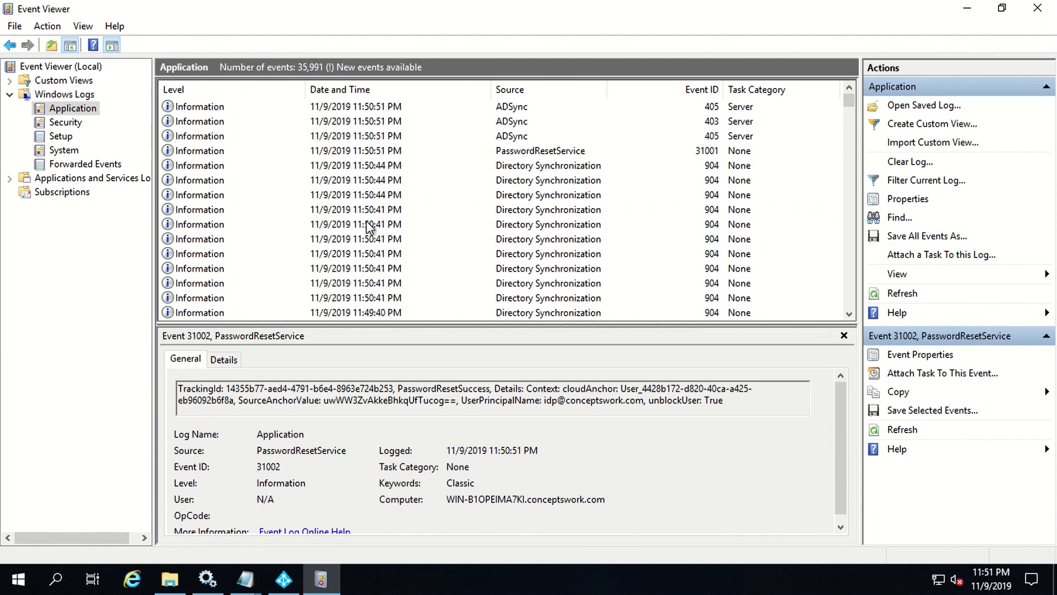
scroll(down, 3)
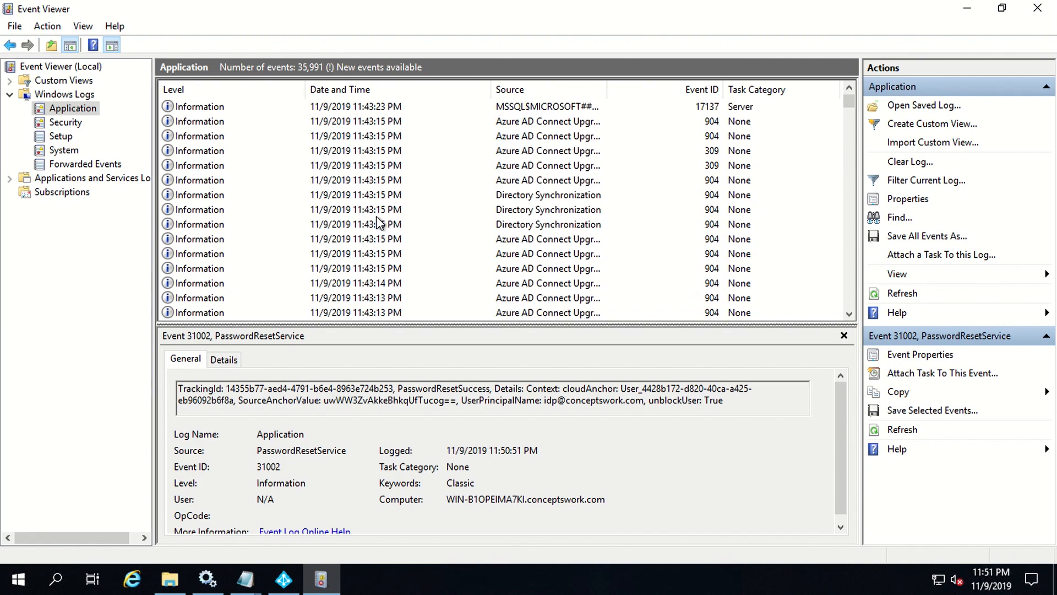
scroll(down, 3)
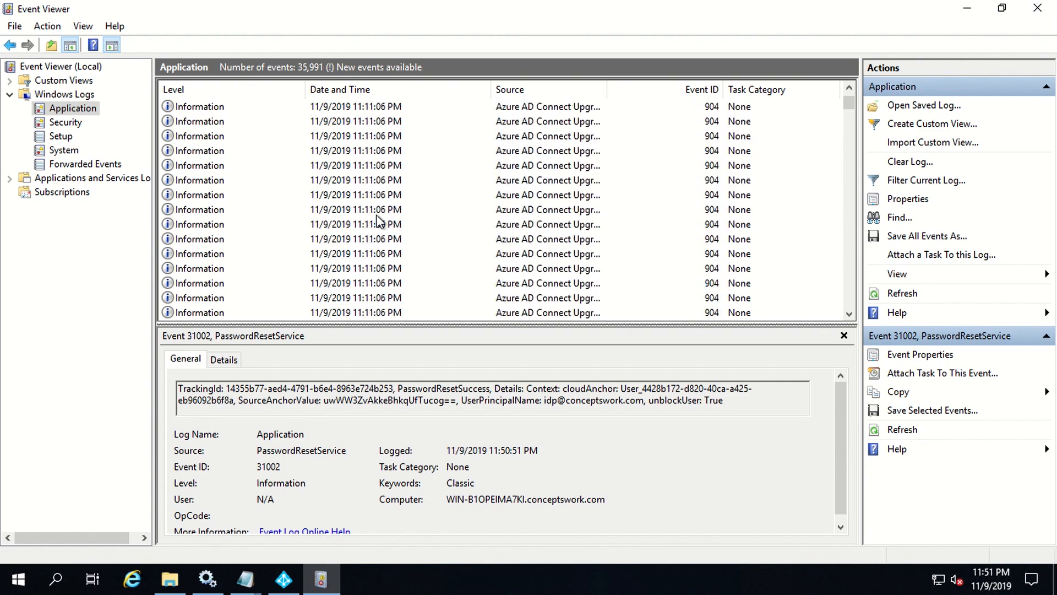
mouse_move(908, 198)
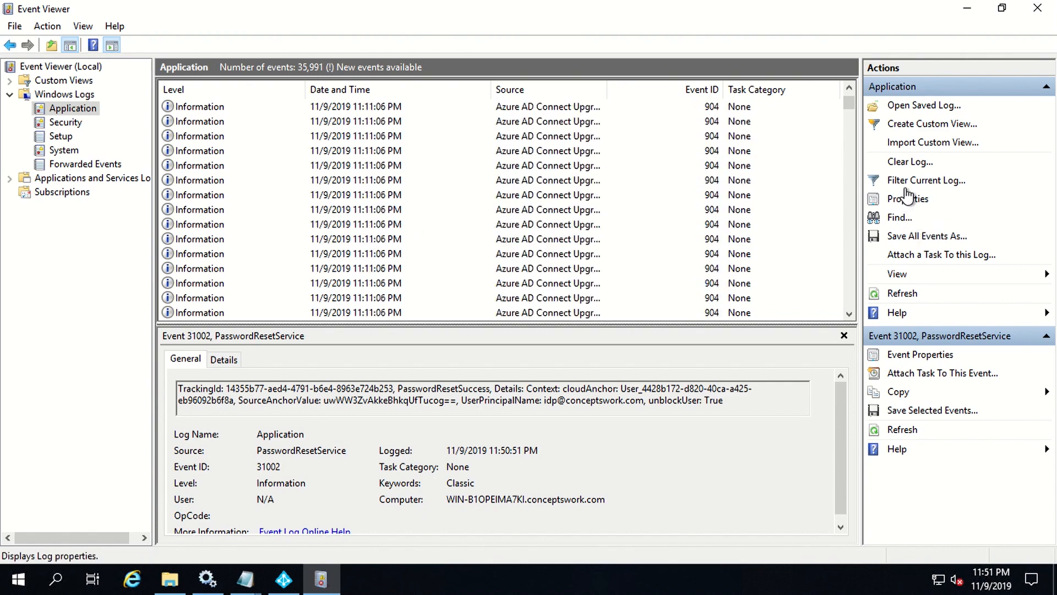
Filter the Application log to Error events and inspect PasswordResetService error 31034's properties.
click(926, 180)
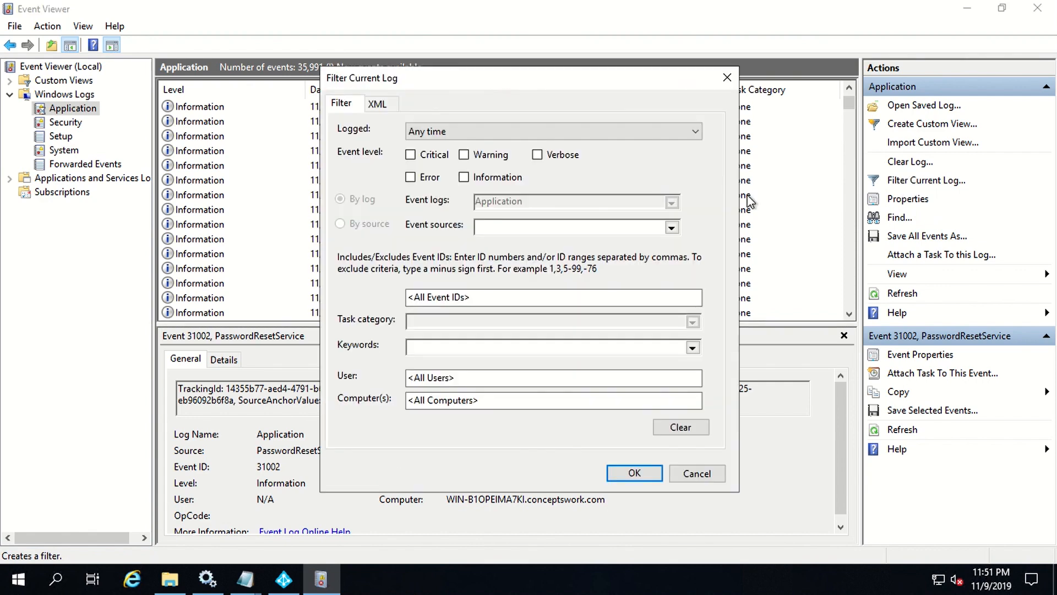
click(411, 177)
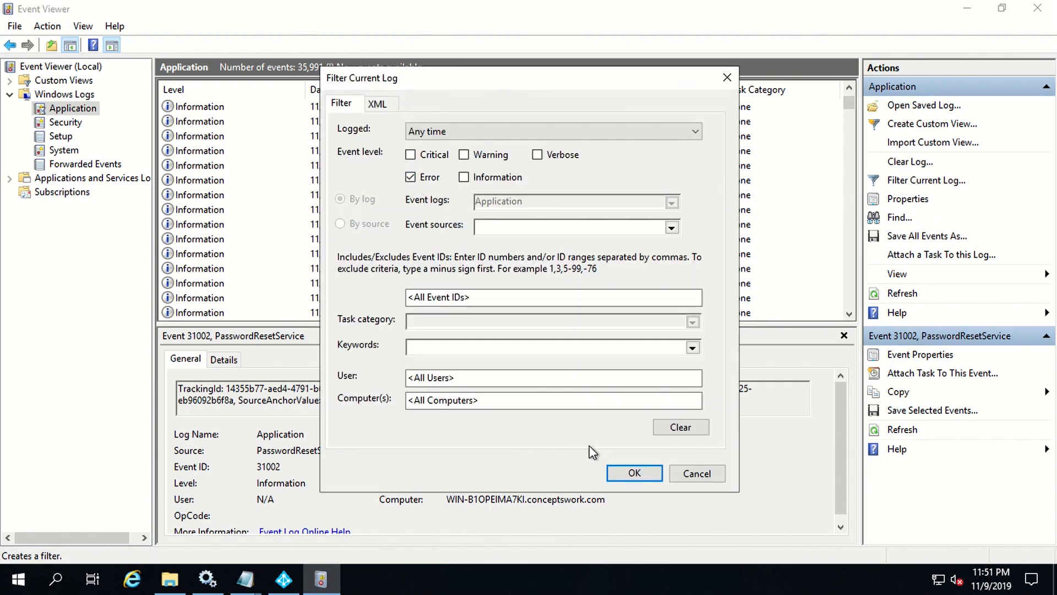
click(633, 472)
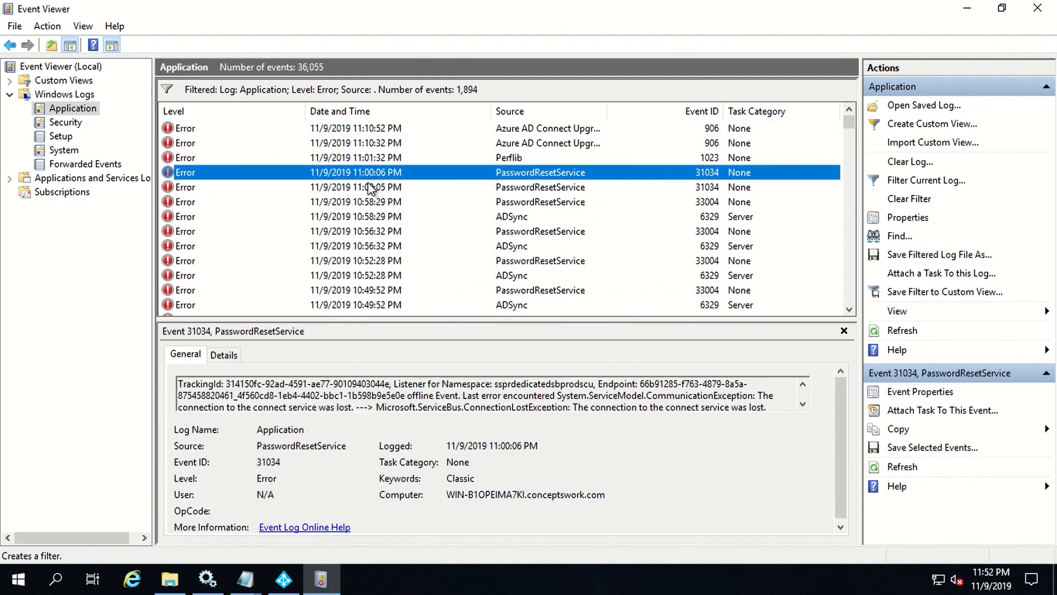
click(920, 391)
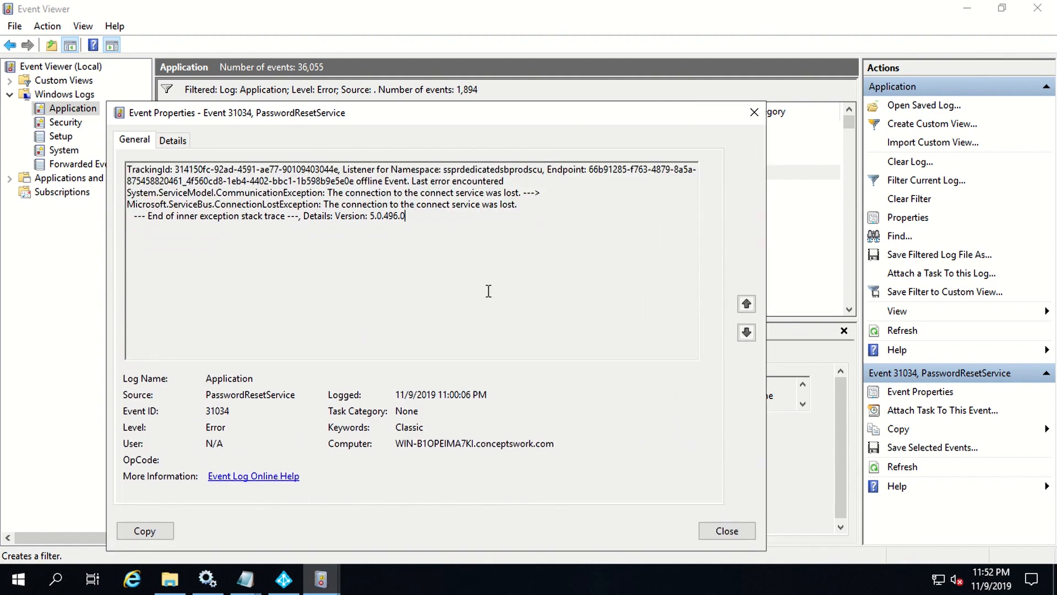
mouse_move(737, 125)
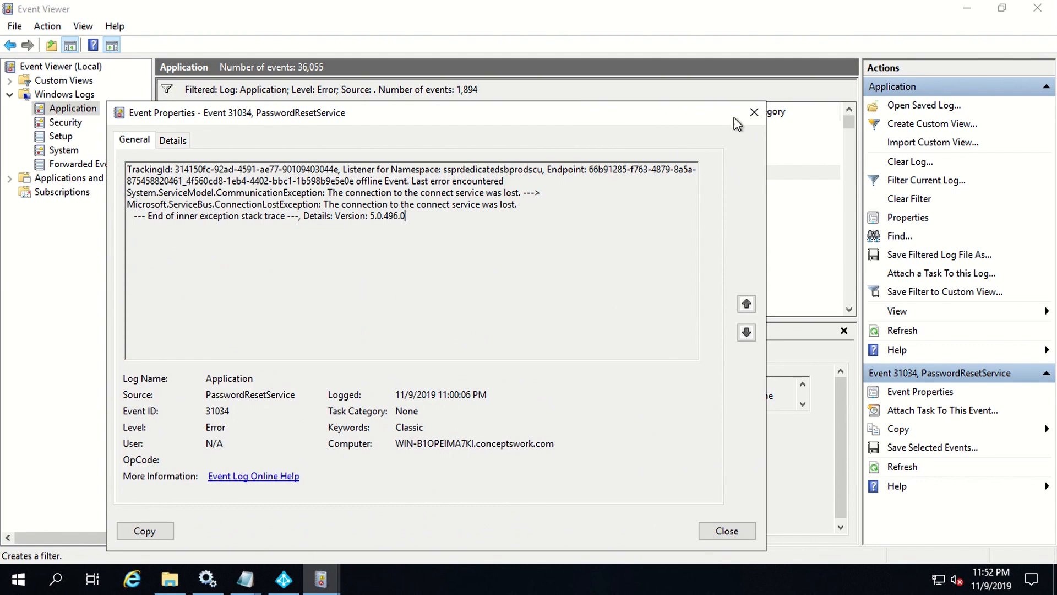
click(726, 531)
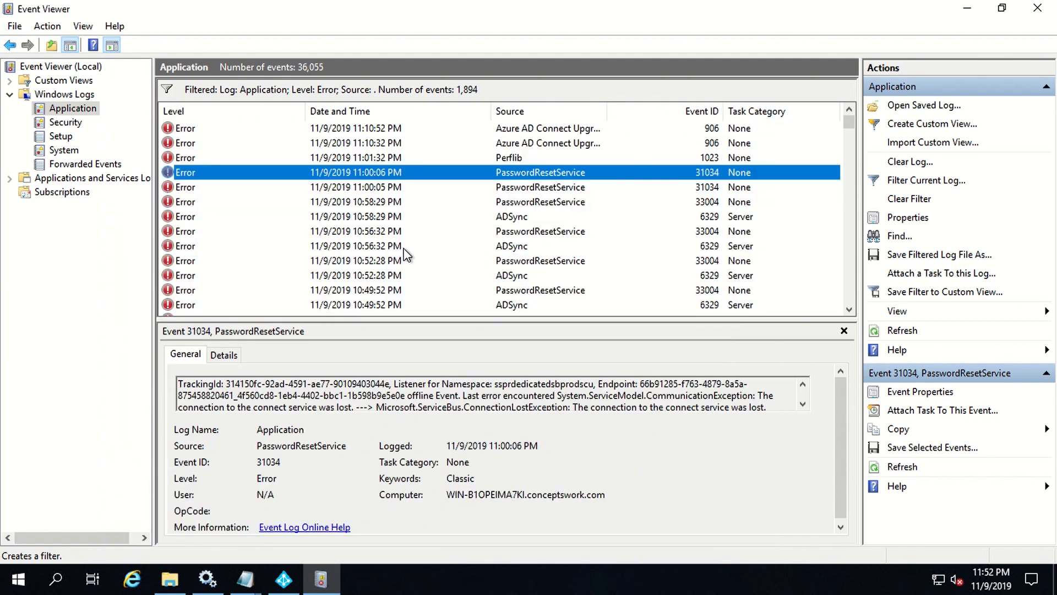
mouse_move(489, 253)
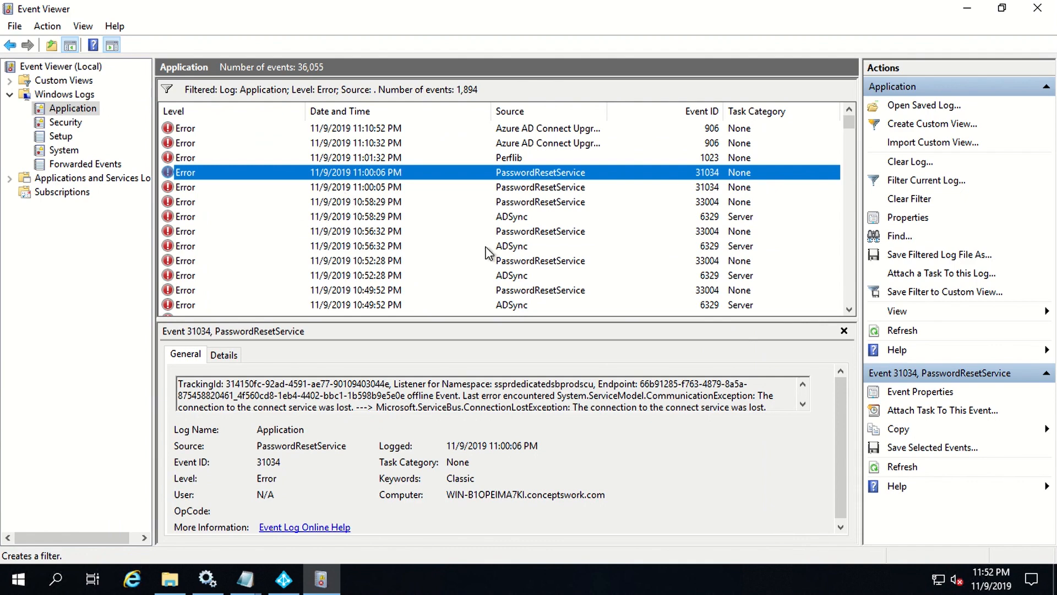
mouse_move(401, 282)
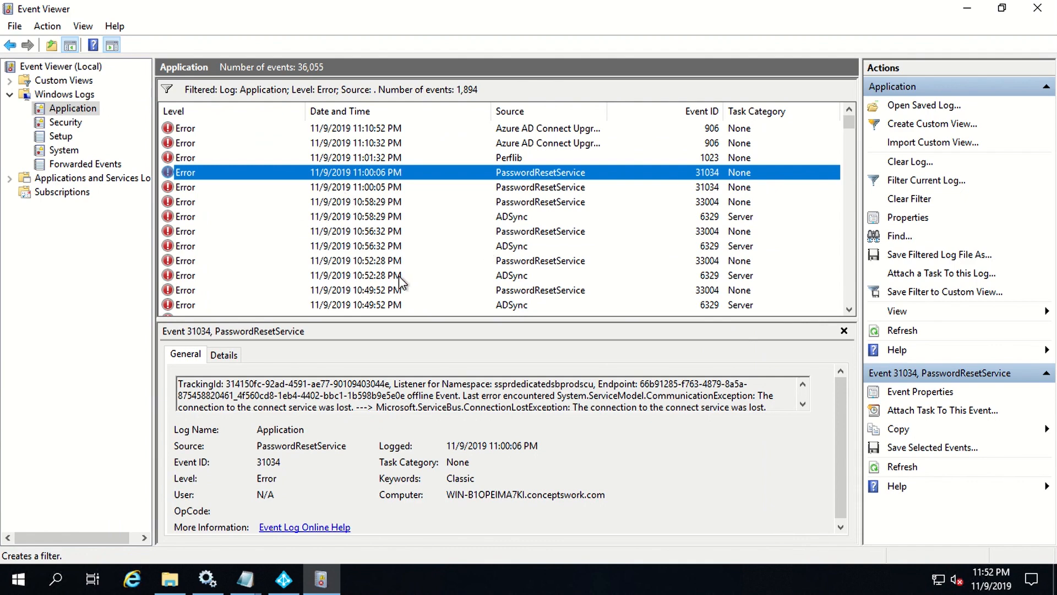
mouse_move(415, 263)
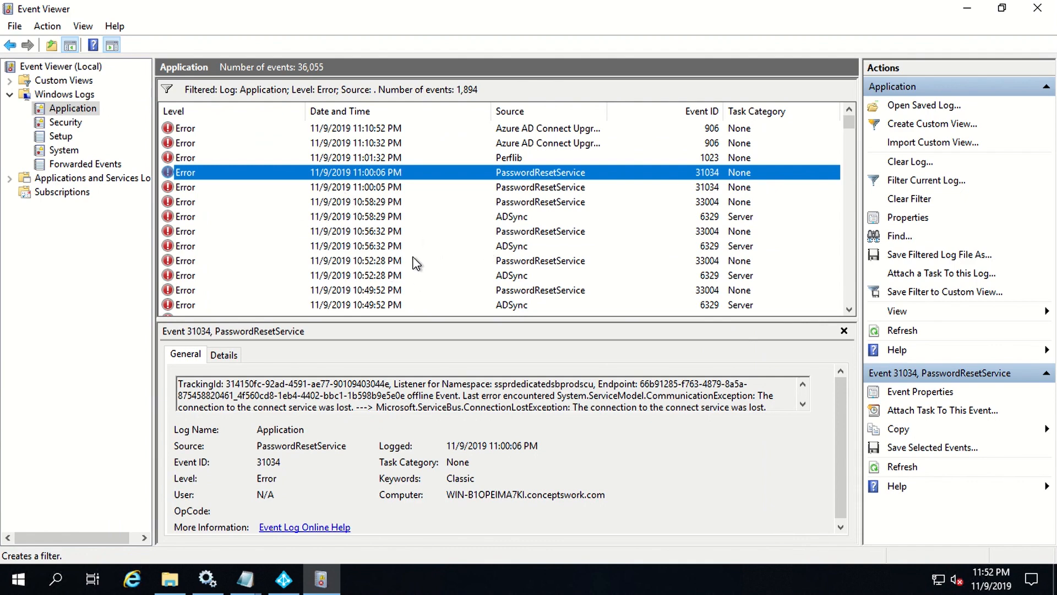
mouse_move(438, 269)
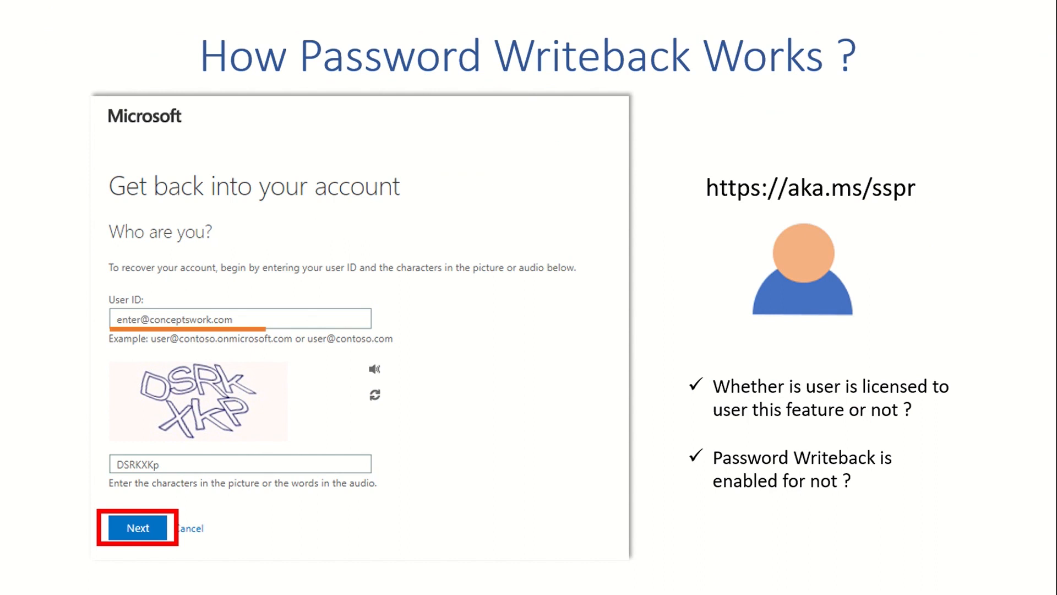
mouse_move(773, 435)
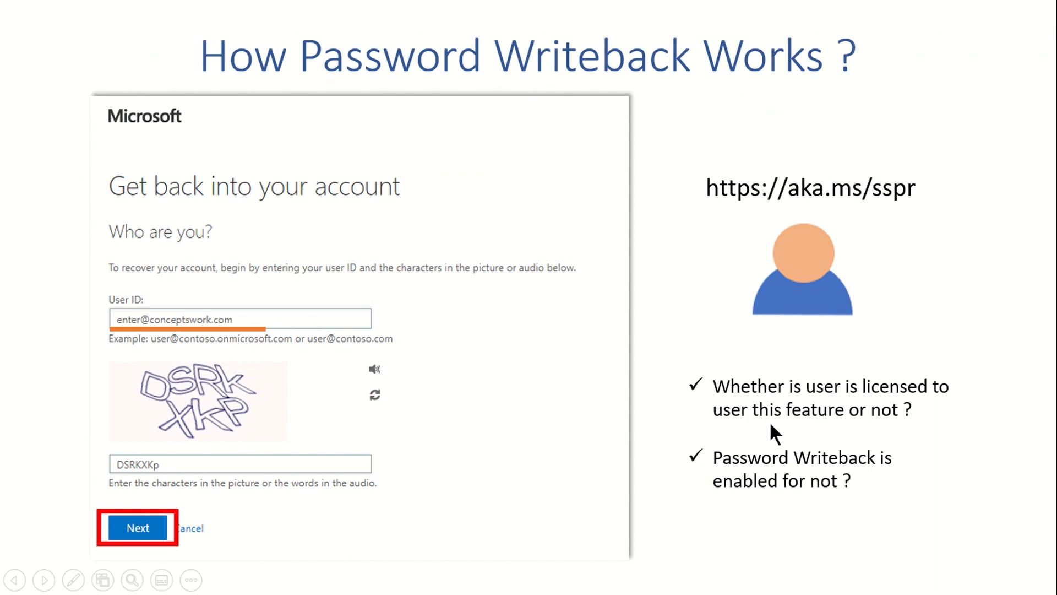
mouse_move(848, 423)
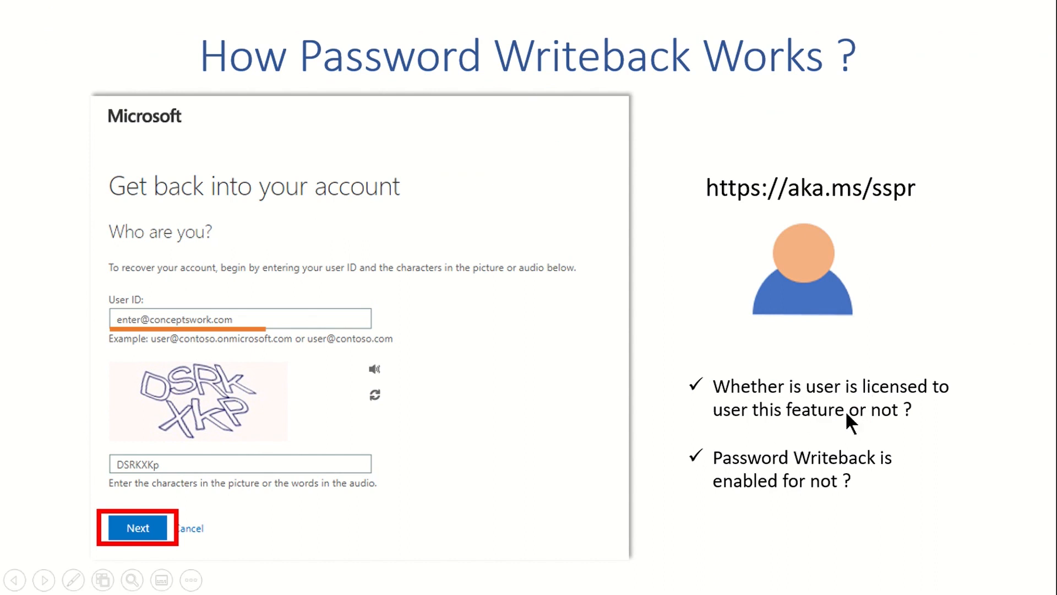
mouse_move(698, 529)
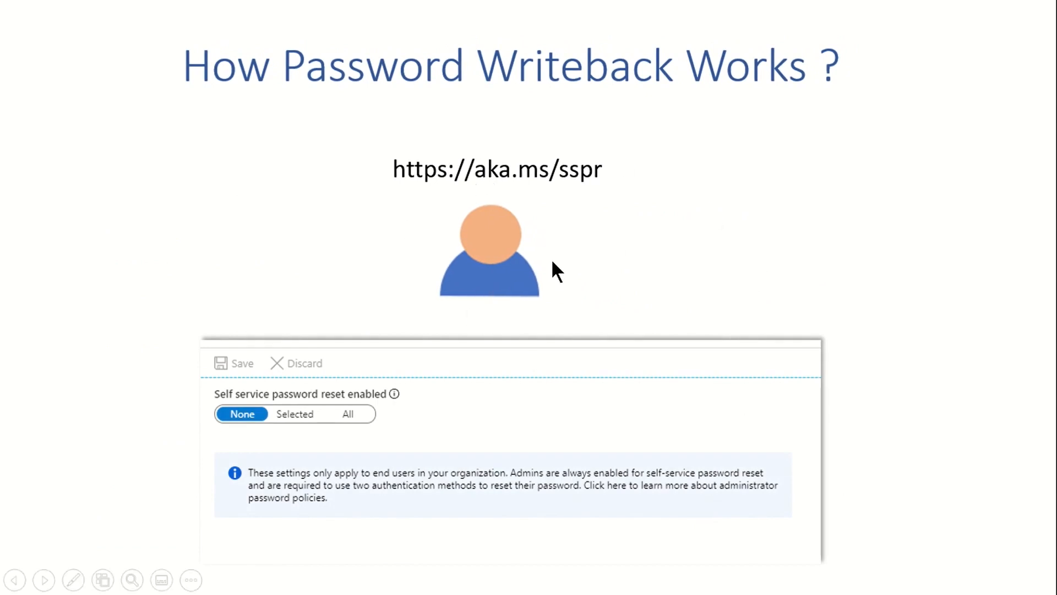
mouse_move(385, 387)
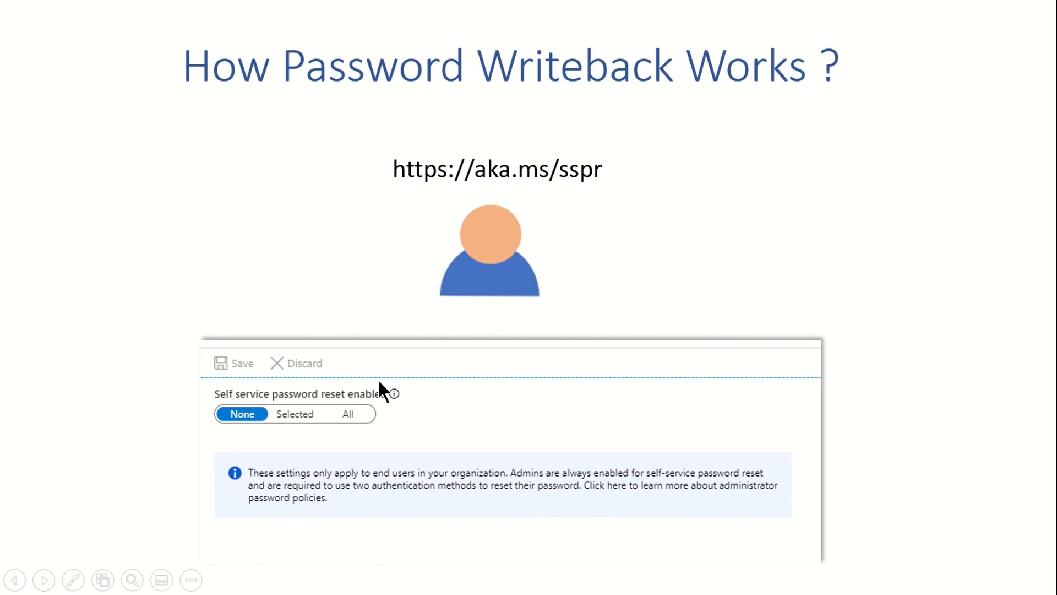
mouse_move(378, 408)
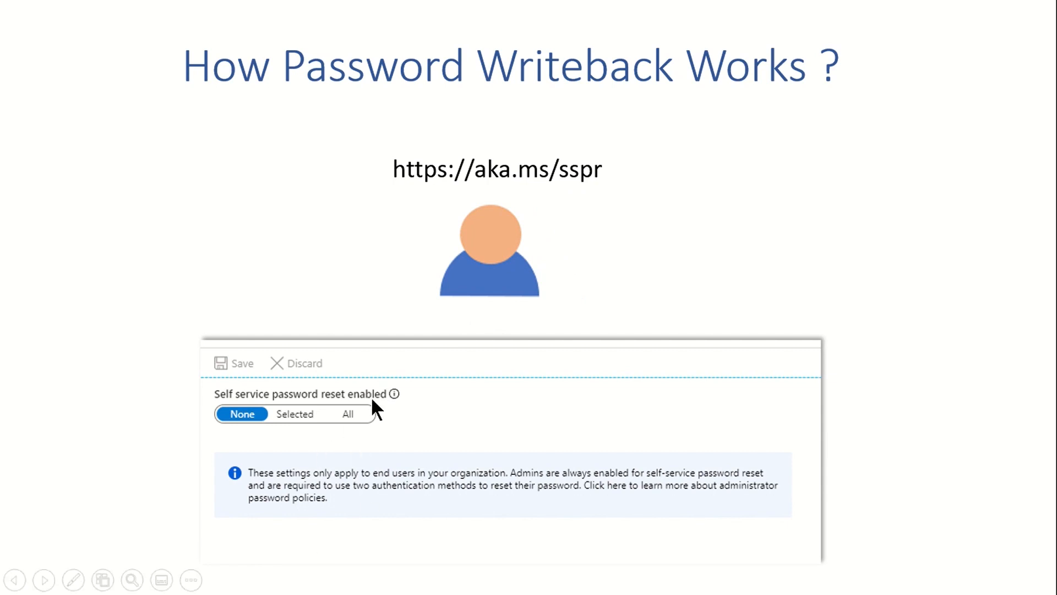
mouse_move(373, 433)
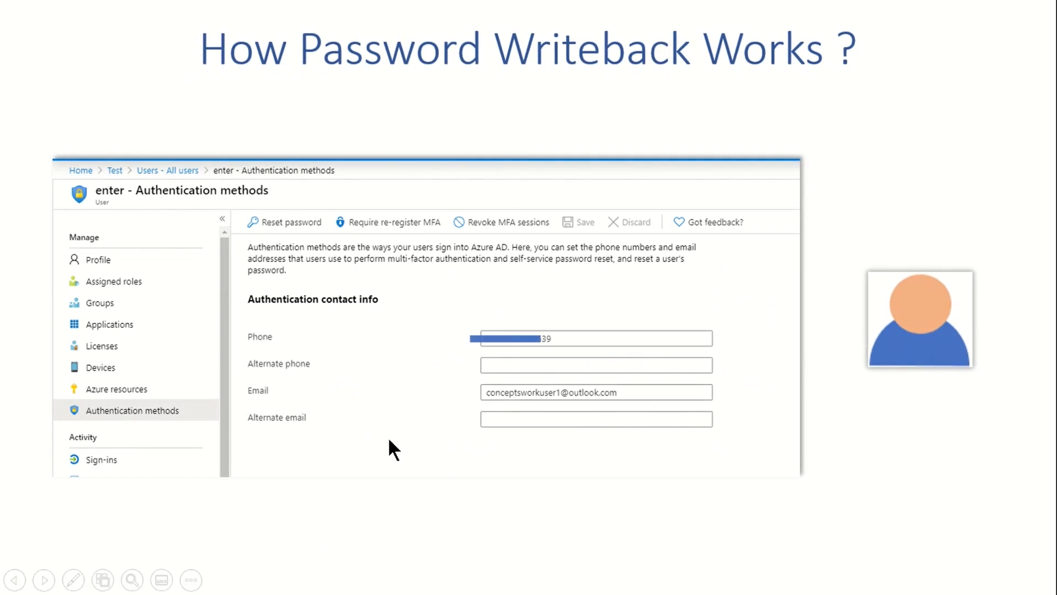
mouse_move(568, 397)
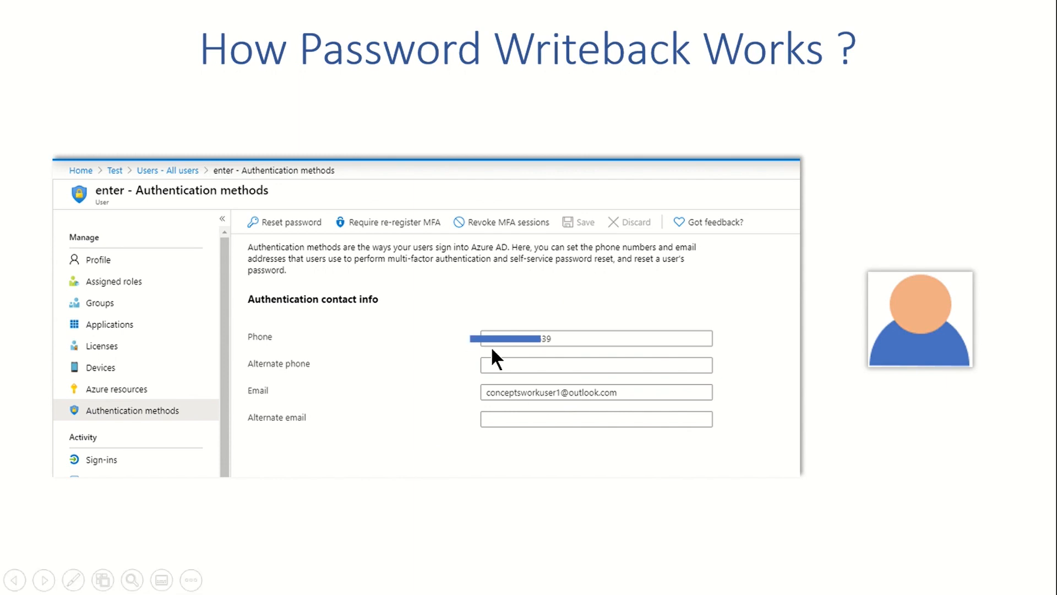
mouse_move(552, 447)
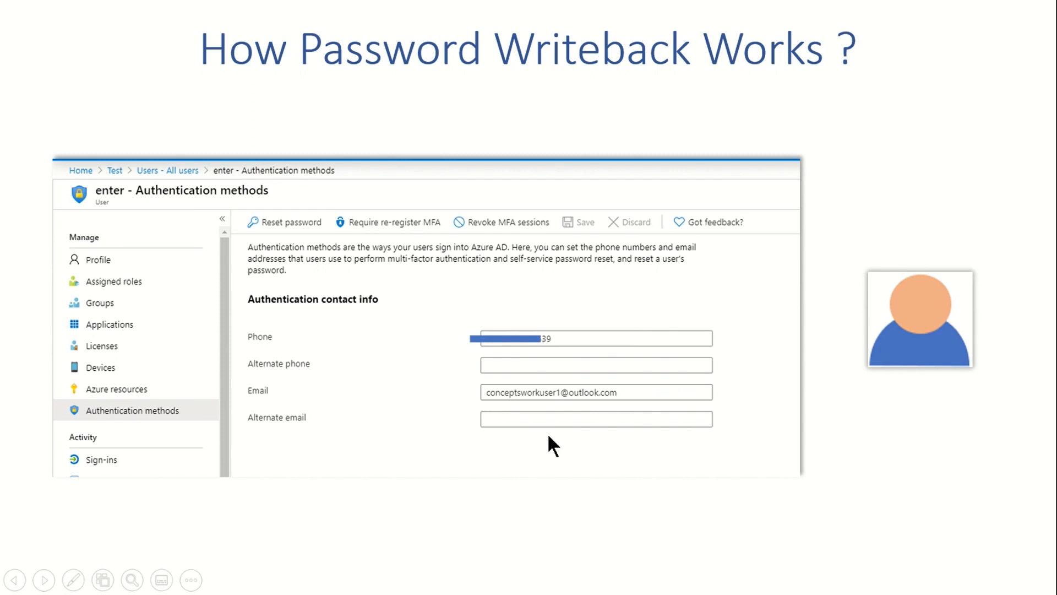
mouse_move(82, 437)
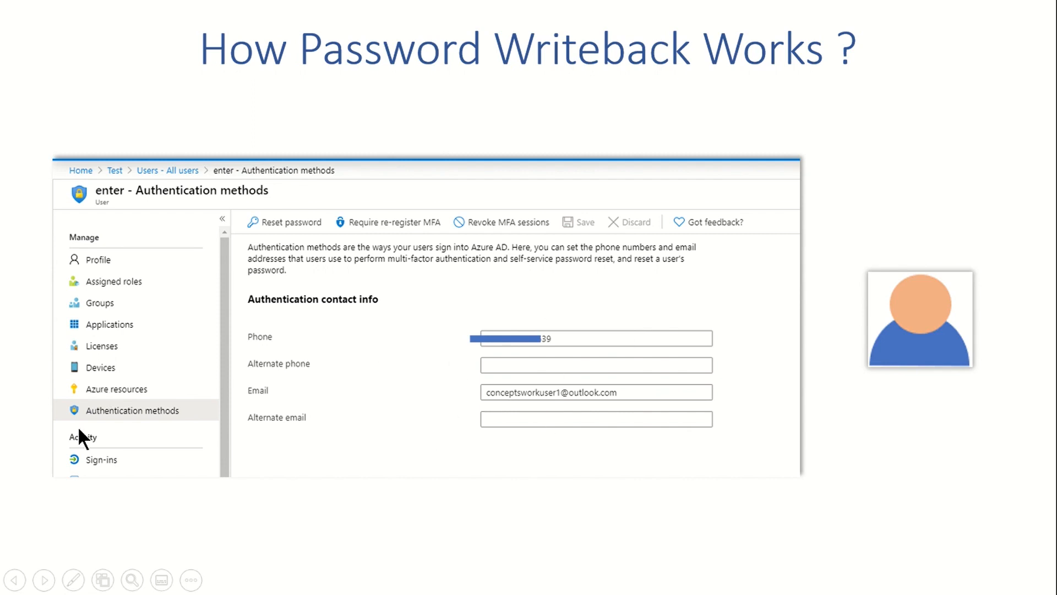
mouse_move(120, 420)
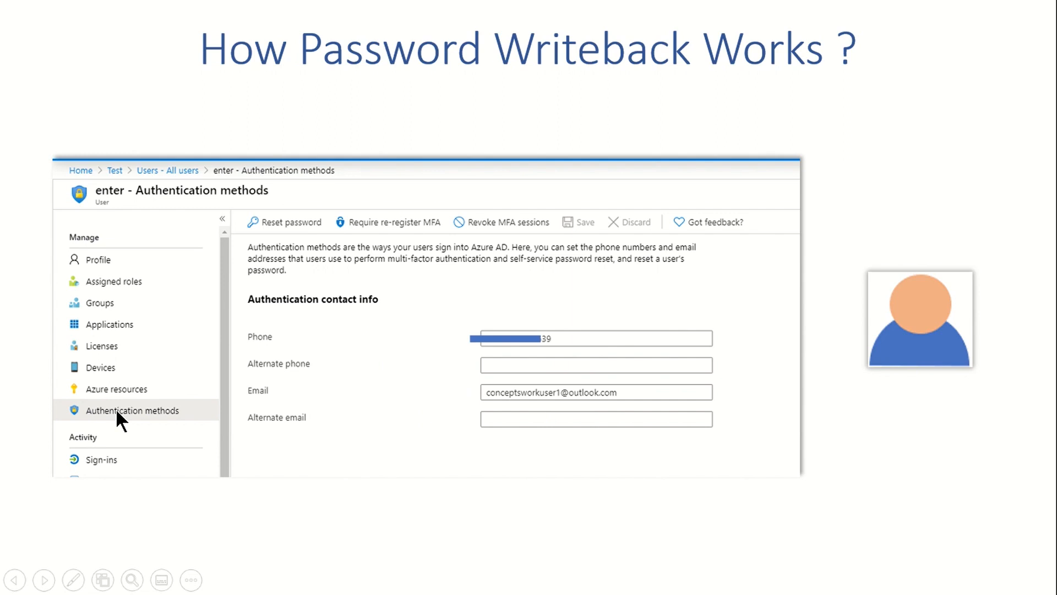